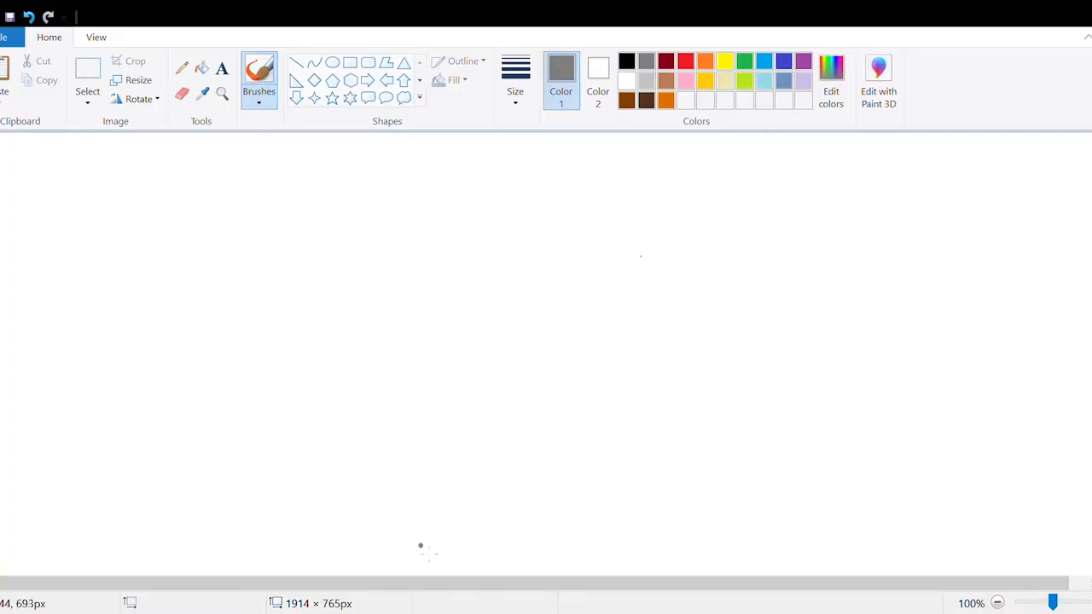
{"action": "mouse_move", "coordinate": [368, 563]}
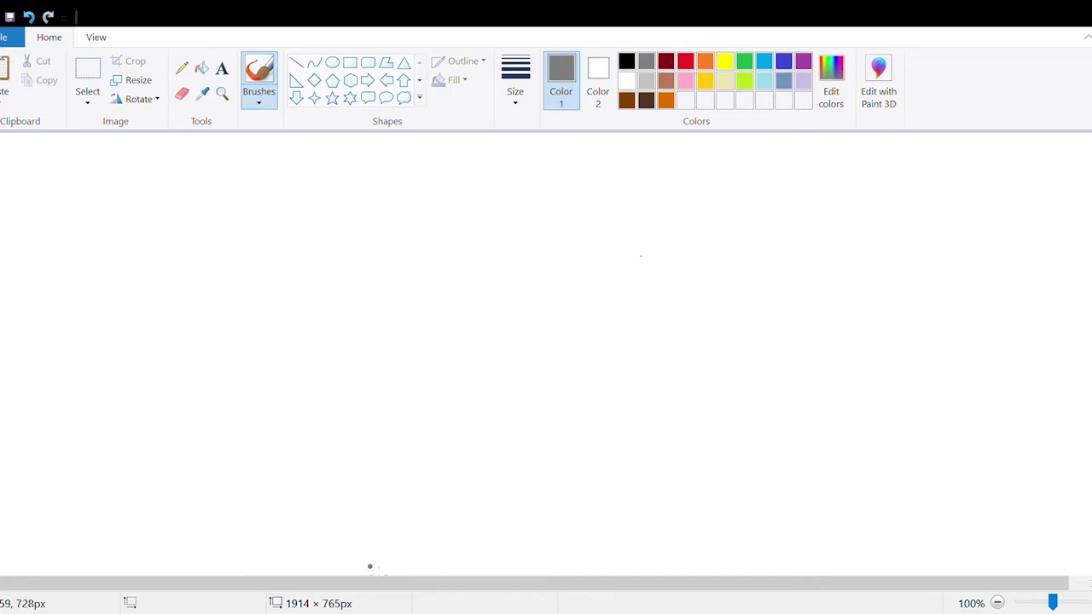
Step: Draw the bedrock outline at the bottom and fill it solid grey with pale zigzag marks
{"action": "left_click_drag", "start_coordinate": [368, 567], "coordinate": [597, 503]}
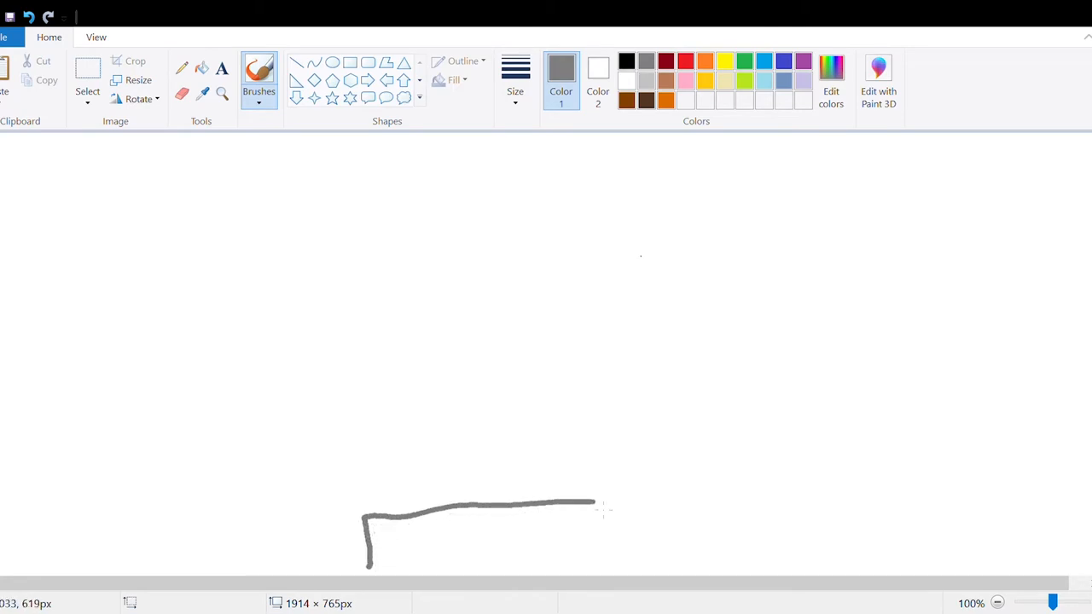
{"action": "left_click_drag", "start_coordinate": [597, 501], "coordinate": [702, 566]}
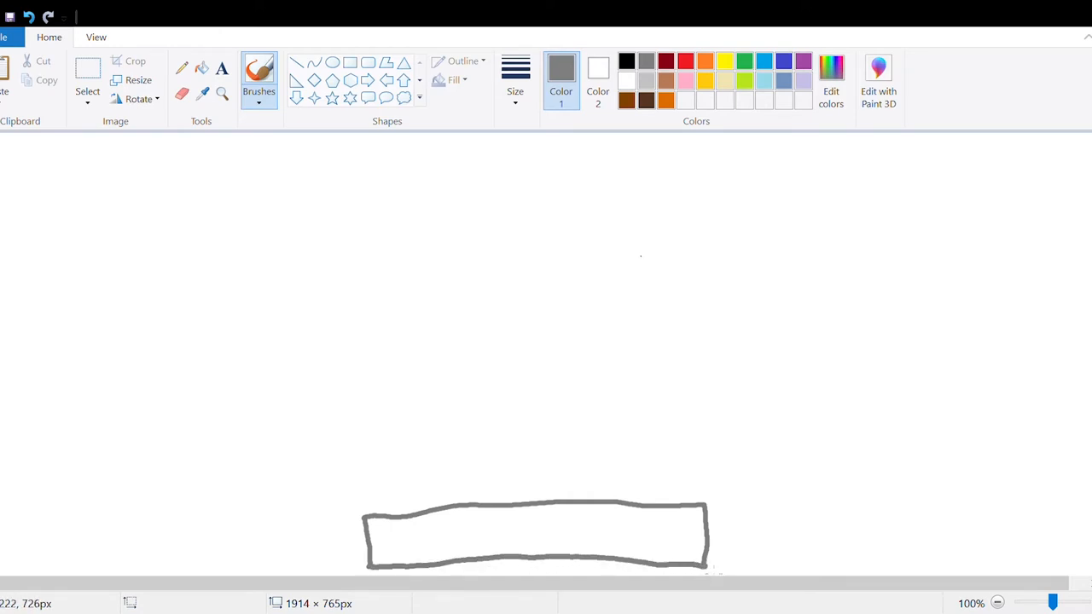
{"action": "left_click", "coordinate": [201, 68]}
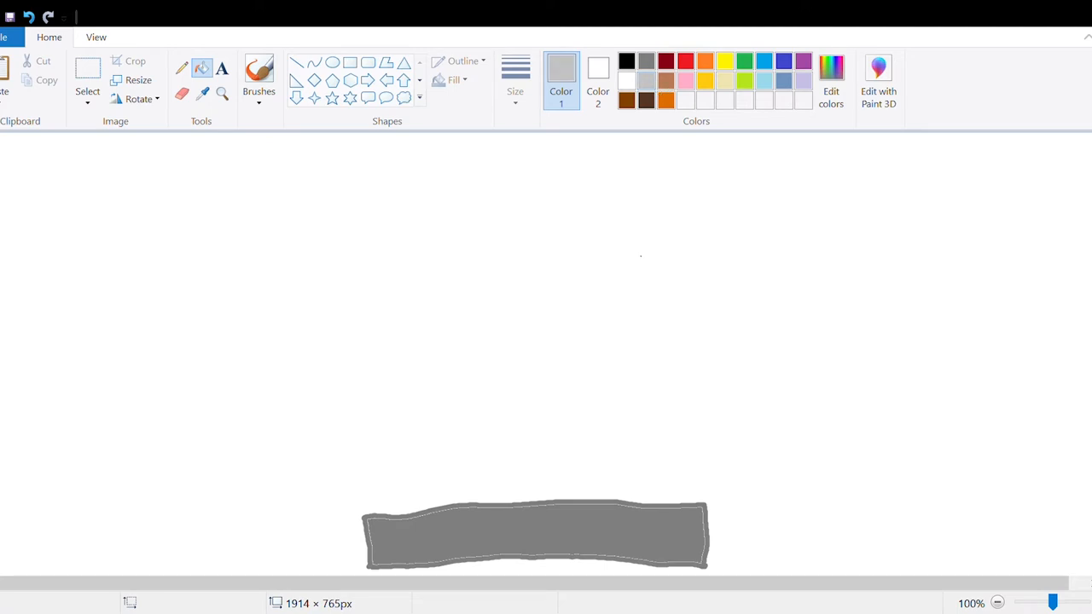
{"action": "left_click", "coordinate": [259, 71]}
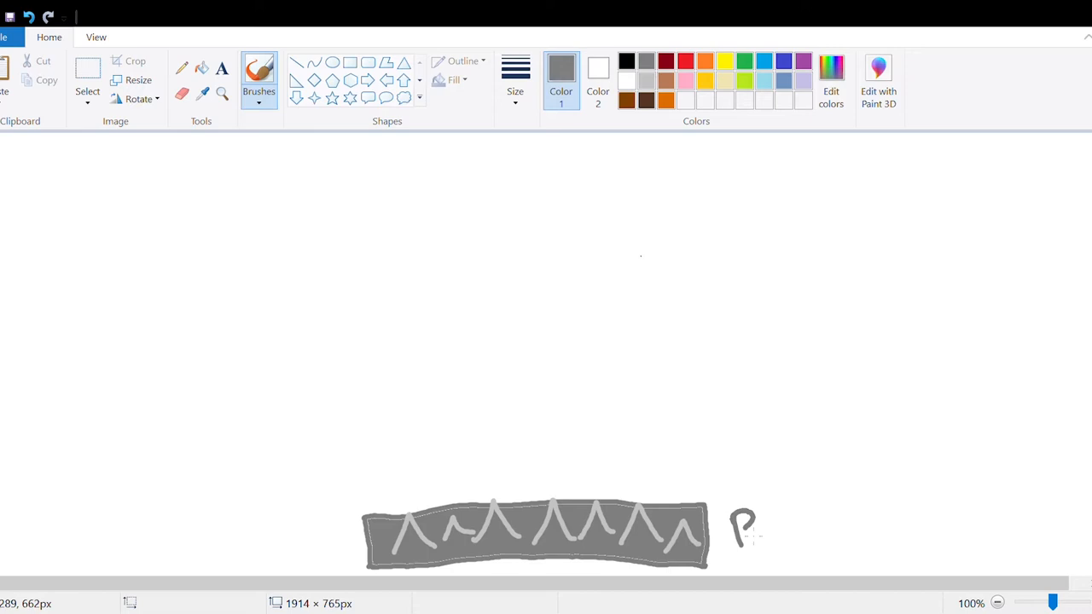
Step: Handwrite the label 'Bedrock' beside the grey layer
{"action": "left_click_drag", "start_coordinate": [742, 529], "coordinate": [879, 525]}
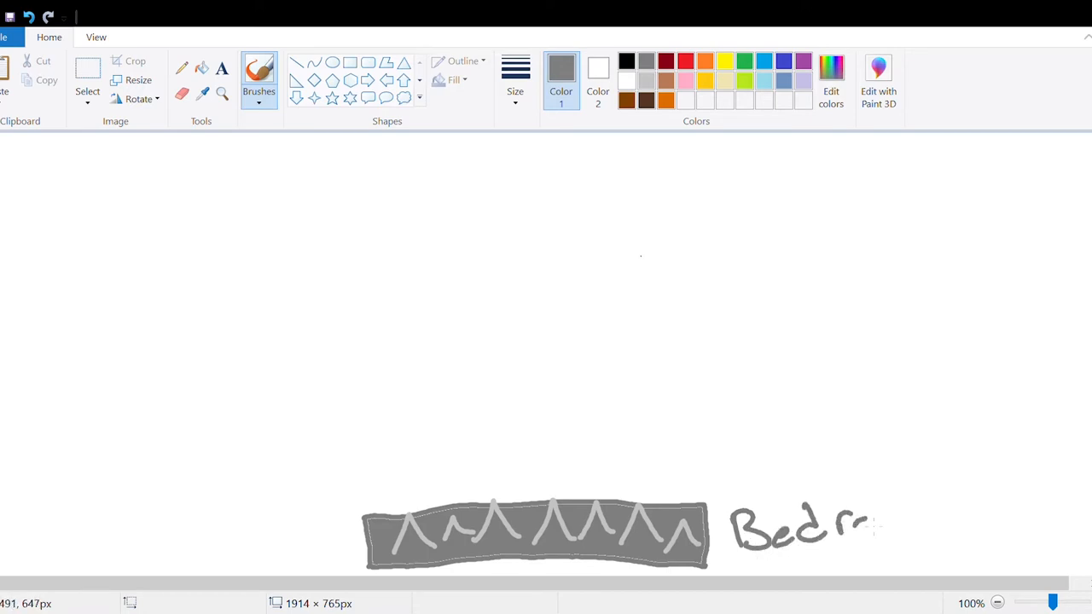
{"action": "left_click_drag", "start_coordinate": [878, 525], "coordinate": [934, 526]}
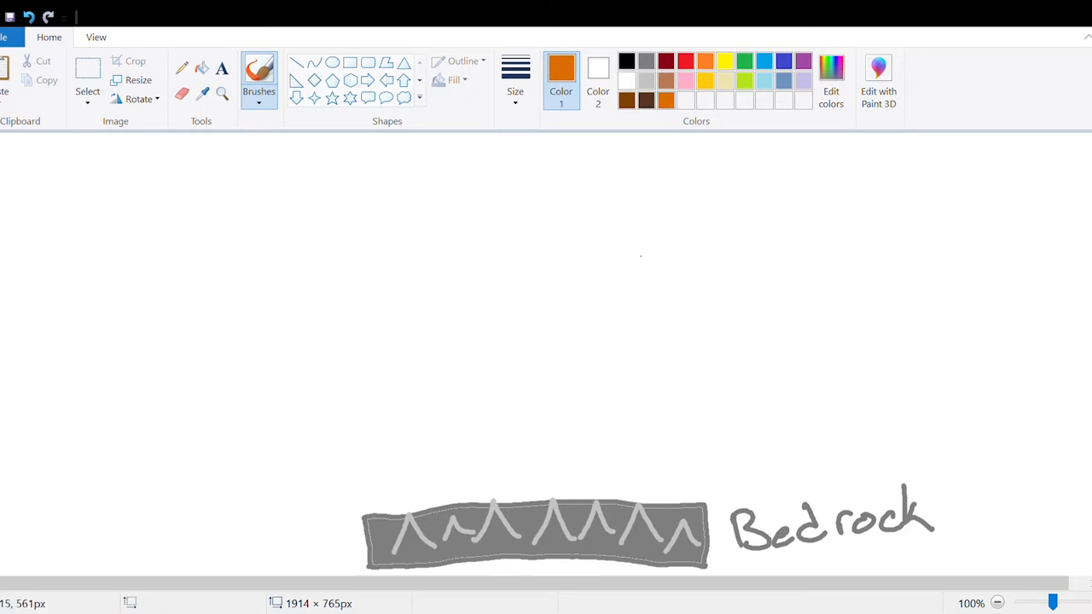
Step: Draw and fill an orange layer above bedrock and handwrite 'Subsoil' beside it
{"action": "left_click_drag", "start_coordinate": [365, 451], "coordinate": [365, 520]}
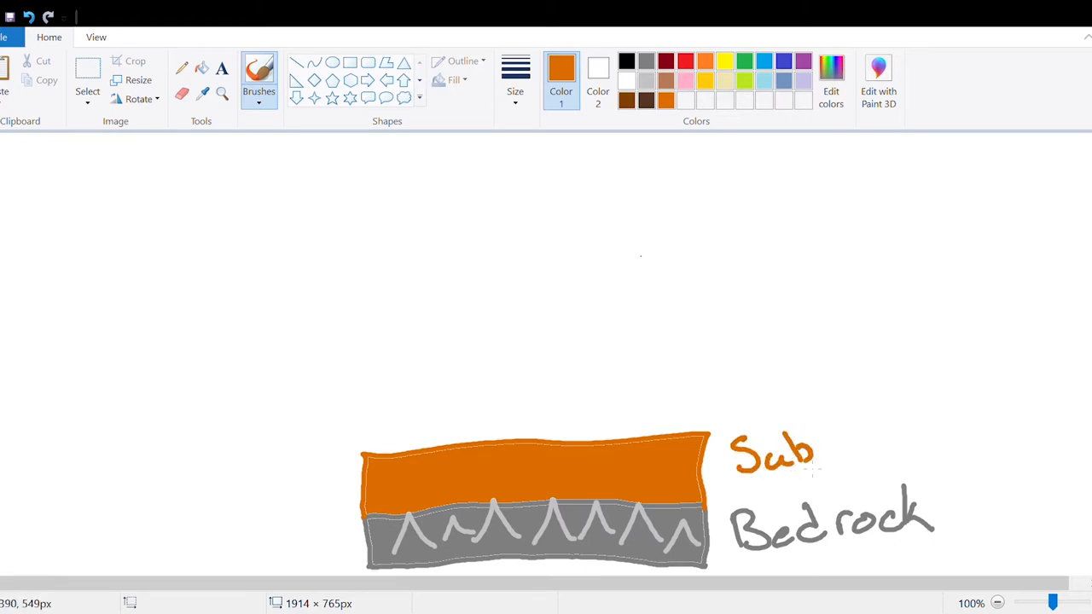
{"action": "left_click_drag", "start_coordinate": [819, 452], "coordinate": [887, 443]}
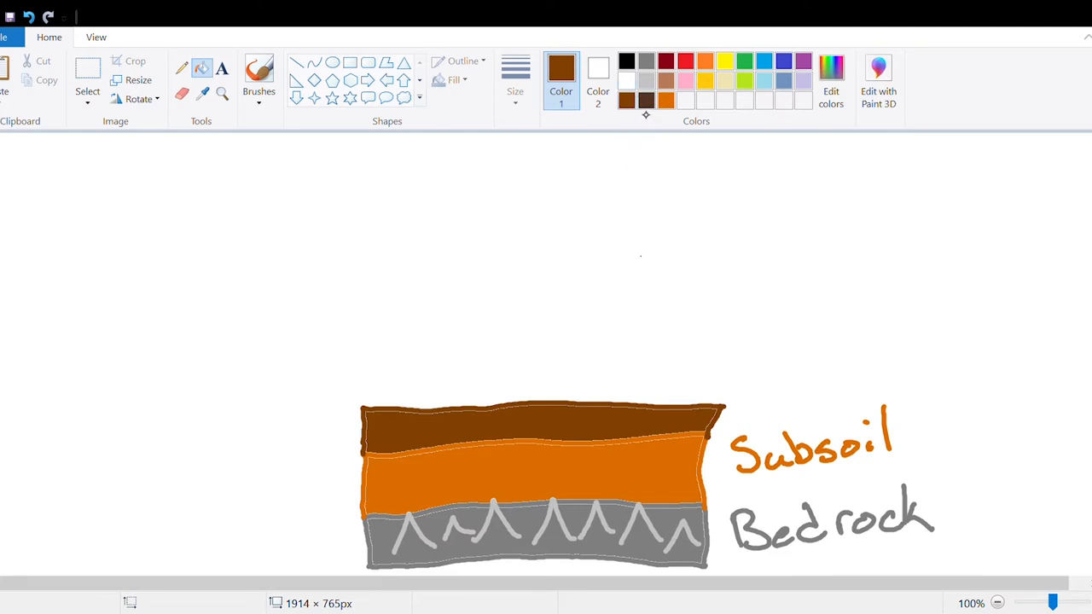
Step: Add a dark brown top layer and handwrite 'Topsoil' beside it
{"action": "left_click", "coordinate": [259, 74]}
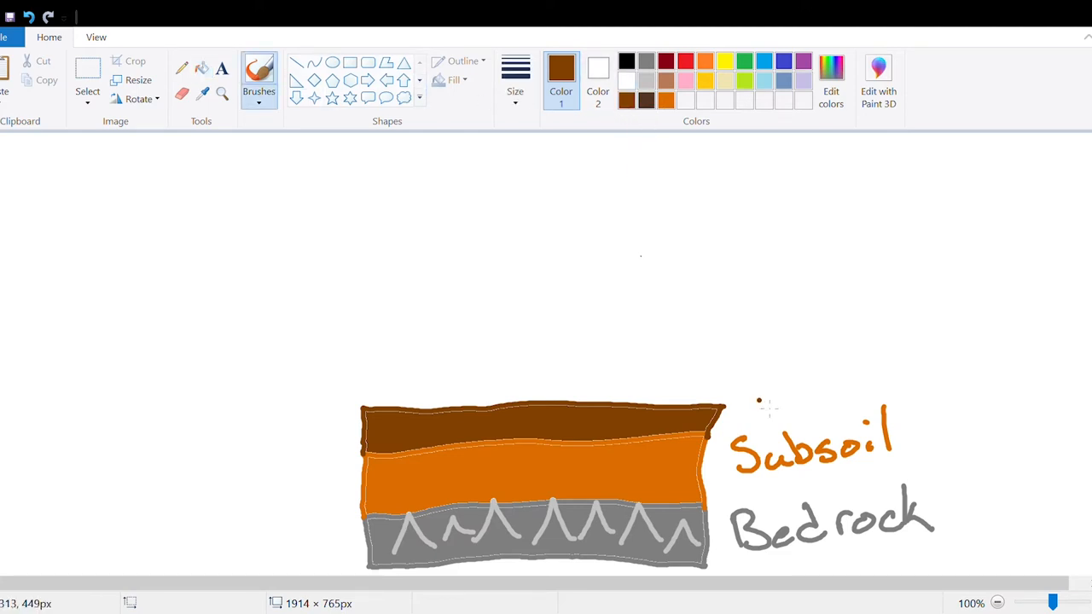
{"action": "left_click_drag", "start_coordinate": [733, 401], "coordinate": [785, 417]}
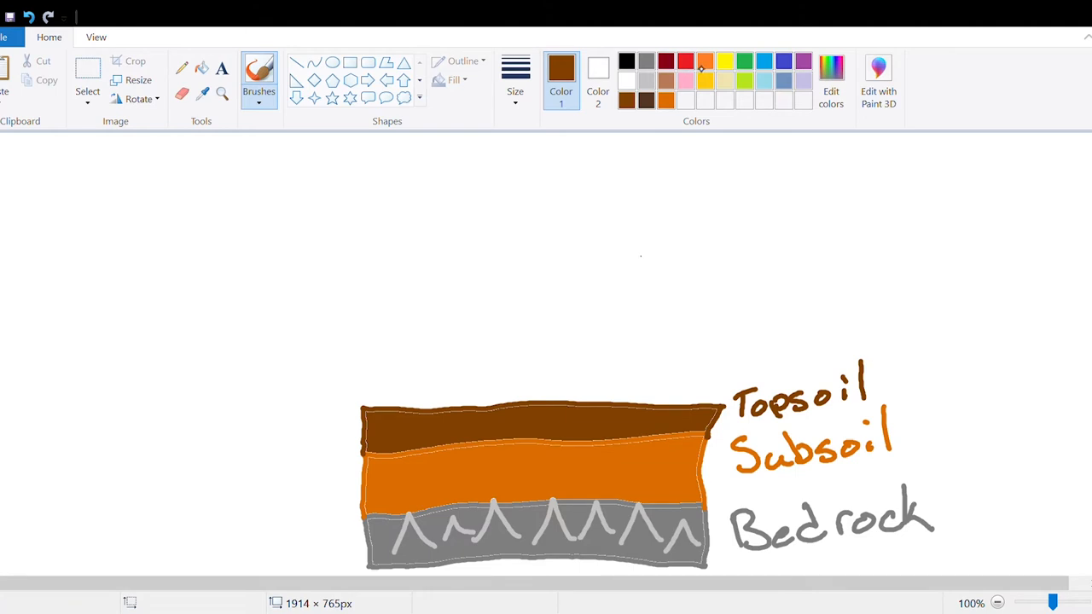
Step: Draw a red flame on the topsoil with a dark red burnt patch beneath it
{"action": "left_click", "coordinate": [682, 60]}
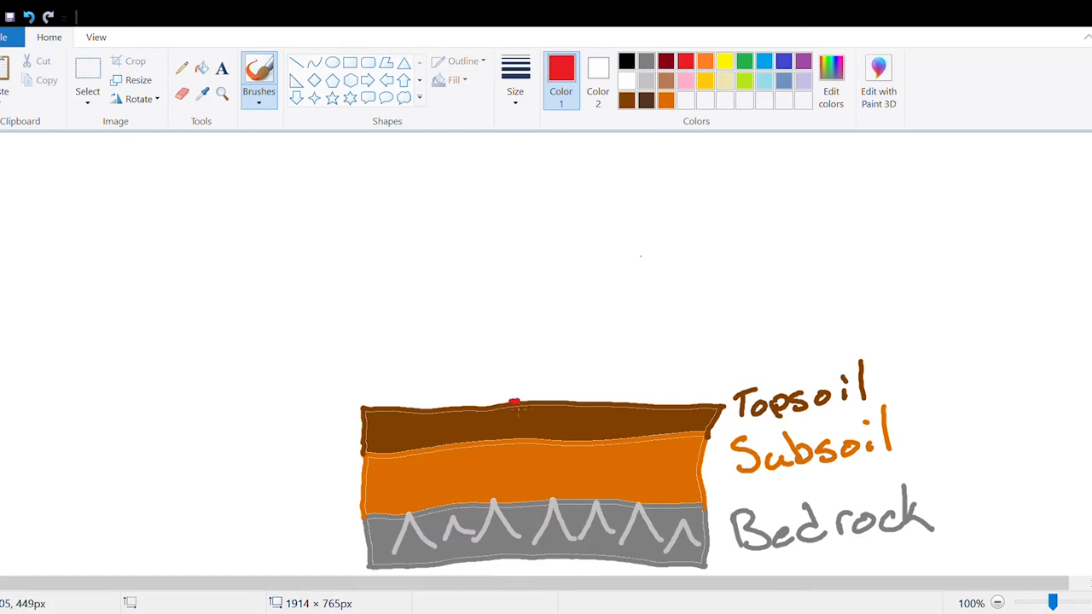
{"action": "left_click_drag", "start_coordinate": [491, 401], "coordinate": [528, 324]}
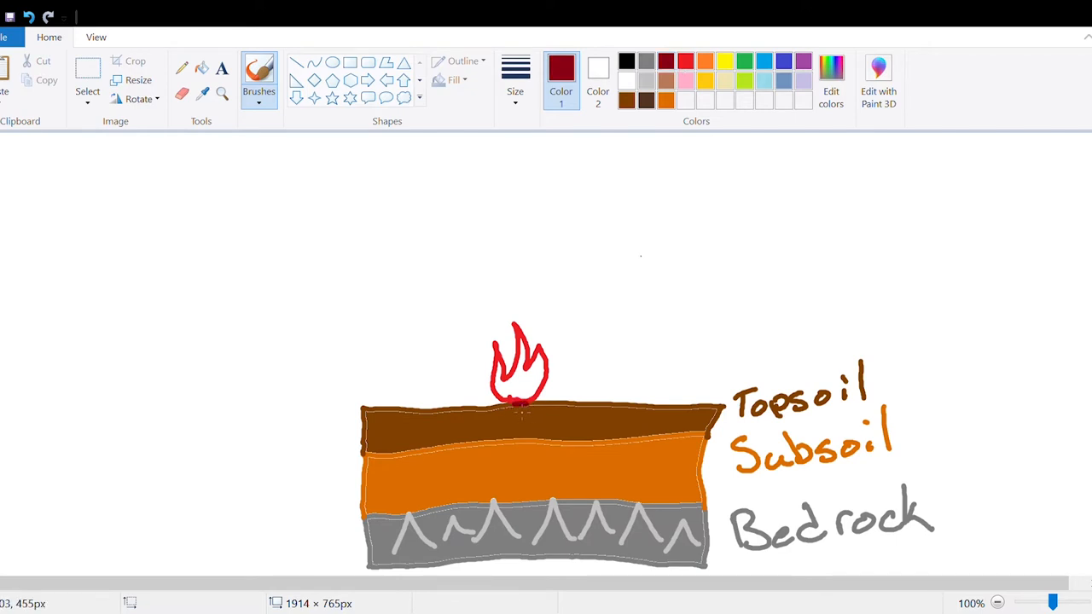
{"action": "left_click_drag", "start_coordinate": [491, 409], "coordinate": [537, 410]}
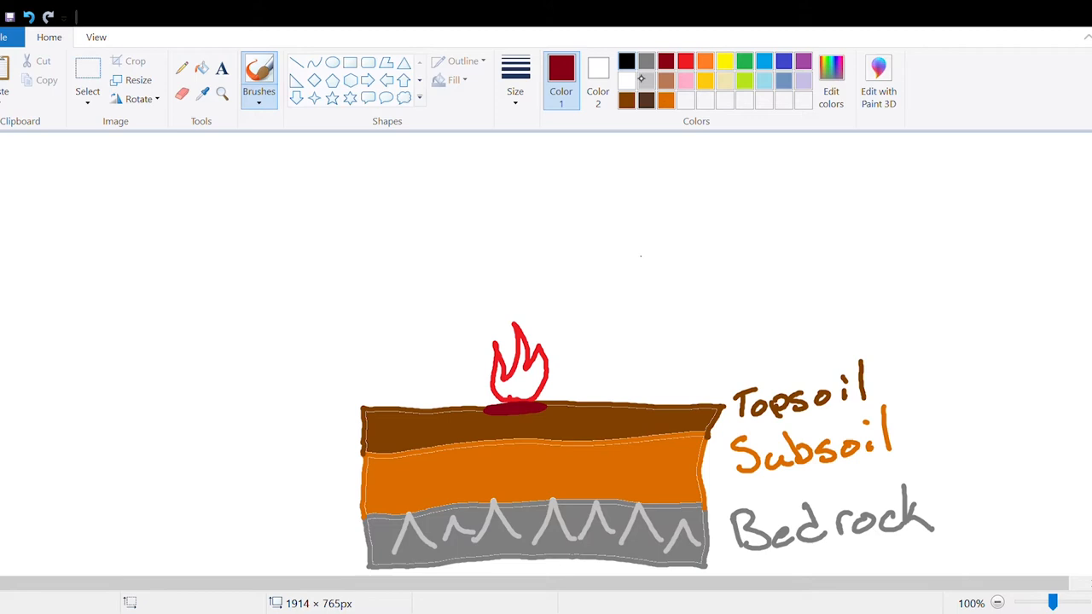
Step: Erase the flame, leaving the dark red patch, and pick light brown for the next layer
{"action": "left_click", "coordinate": [626, 62]}
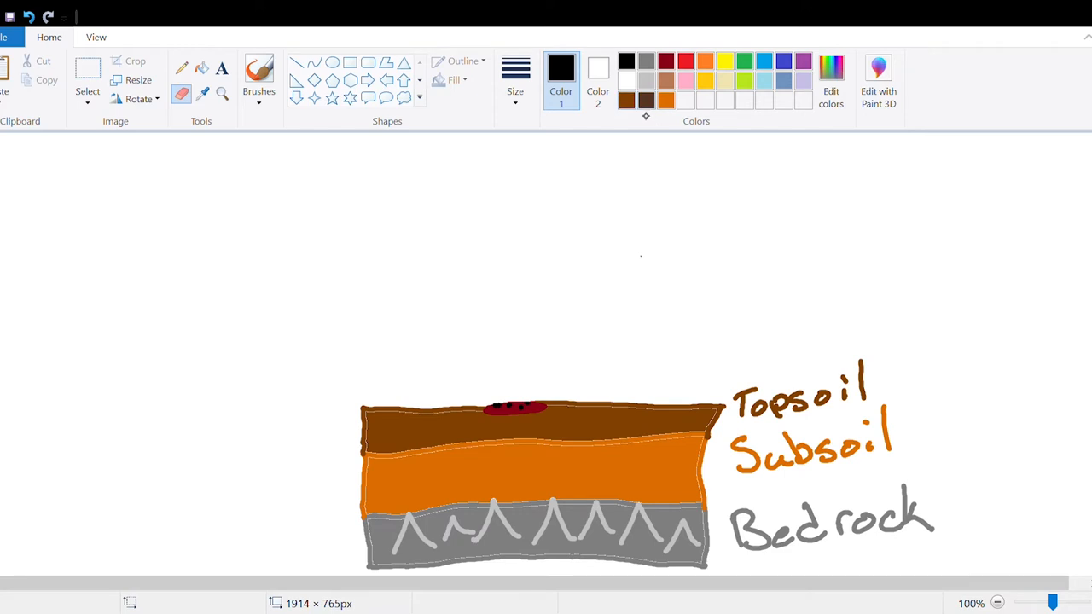
{"action": "left_click", "coordinate": [624, 99]}
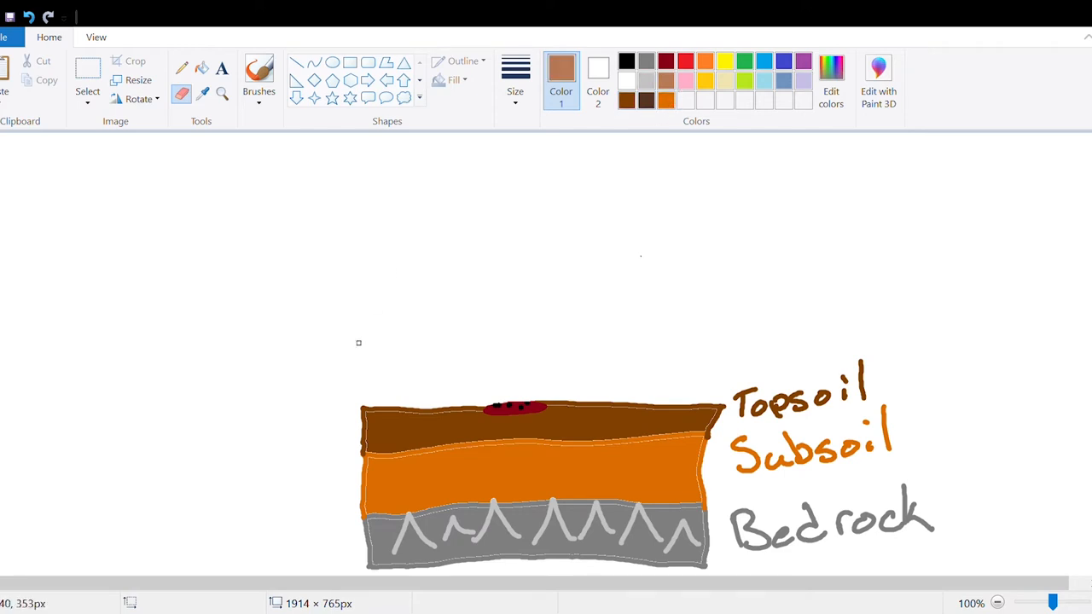
Step: Draw a light brown layer above the topsoil with grey bone marks in it
{"action": "left_click", "coordinate": [258, 75]}
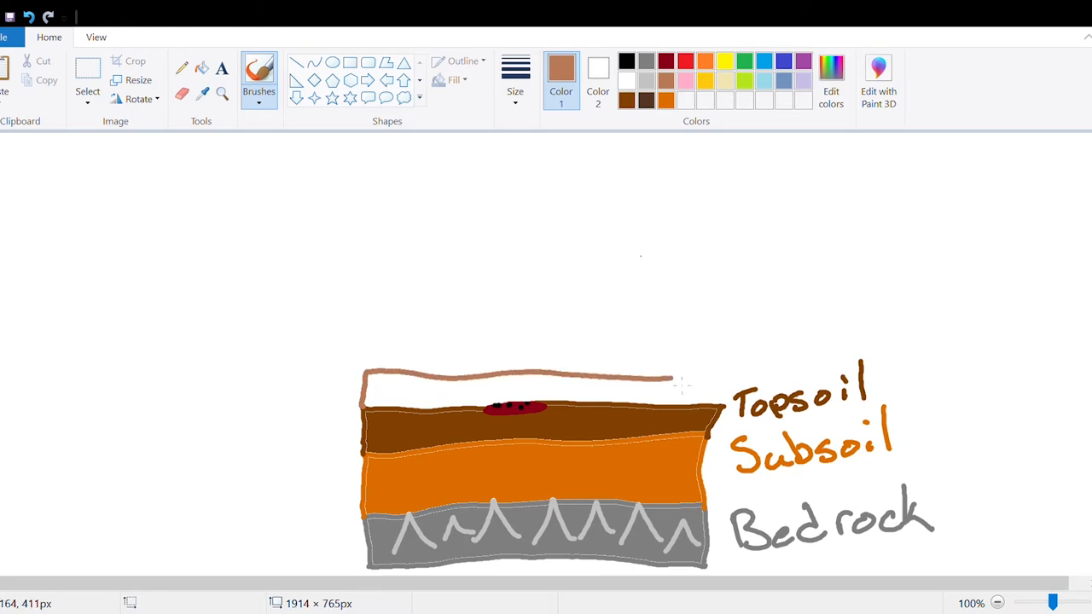
{"action": "left_click_drag", "start_coordinate": [668, 379], "coordinate": [720, 393]}
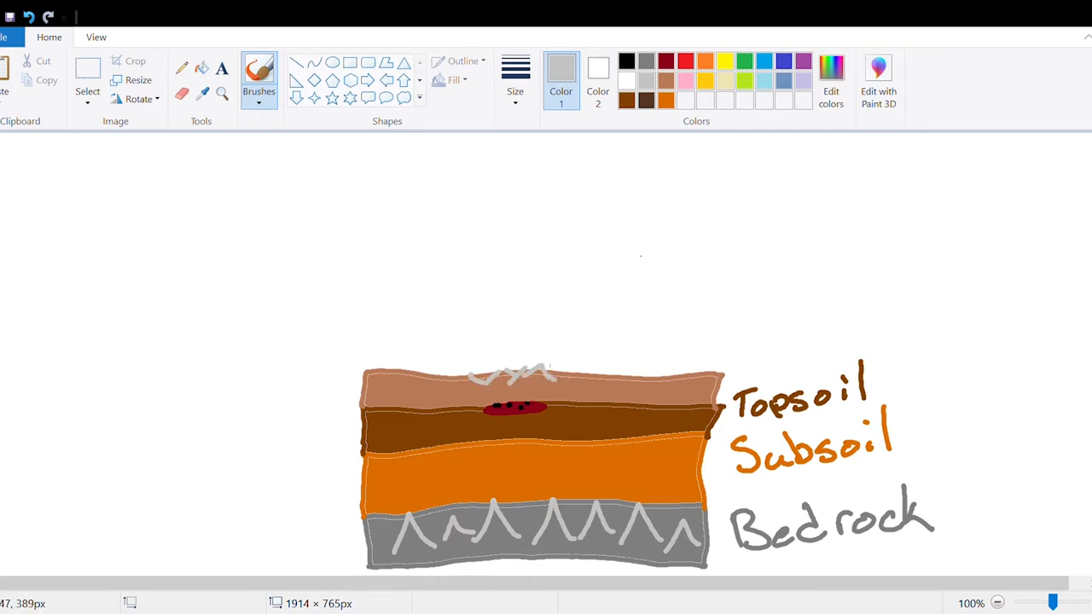
{"action": "left_click_drag", "start_coordinate": [546, 372], "coordinate": [589, 374]}
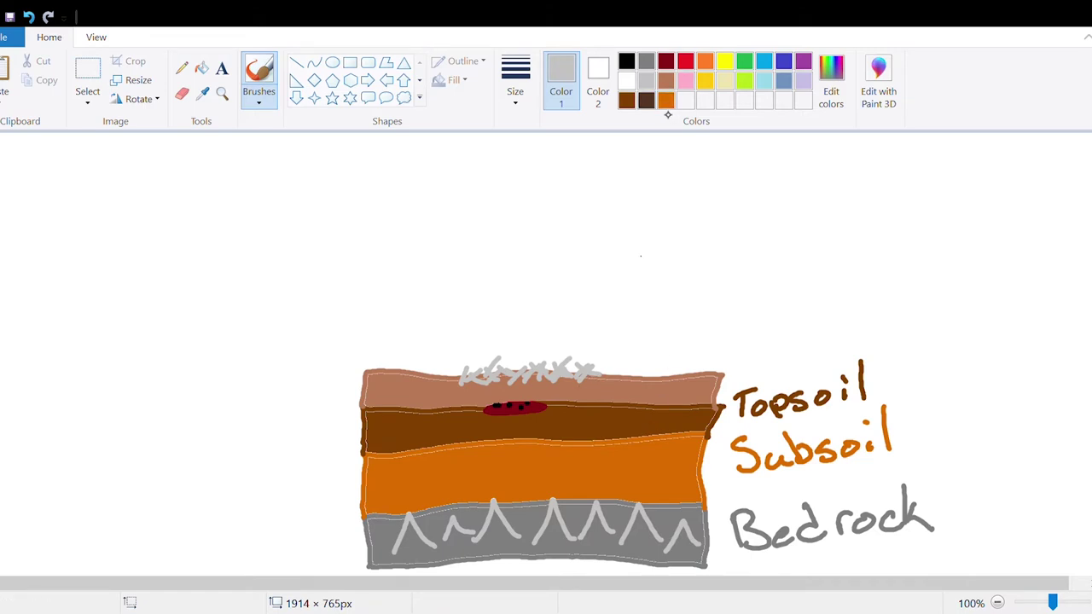
Step: Draw a dark brown layer at the very top and fill it
{"action": "left_click", "coordinate": [628, 99]}
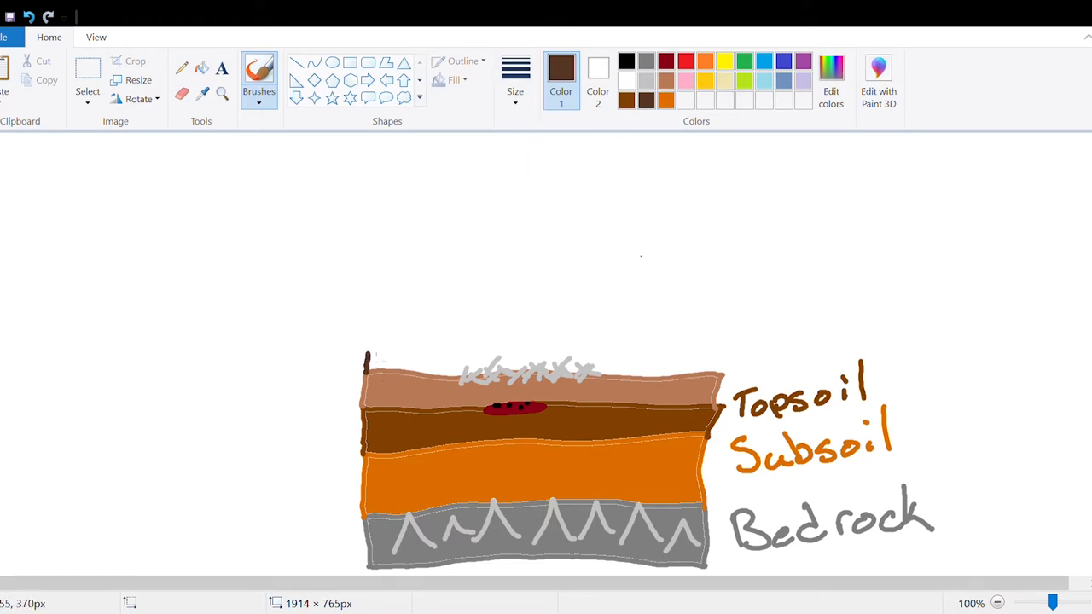
{"action": "left_click_drag", "start_coordinate": [365, 357], "coordinate": [720, 349]}
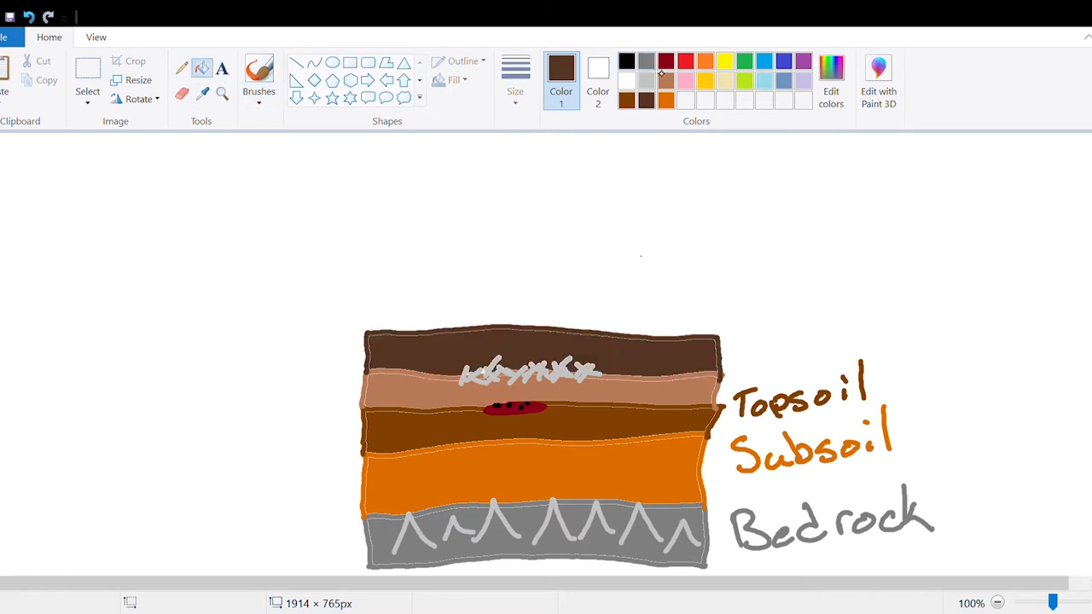
{"action": "left_click", "coordinate": [626, 59]}
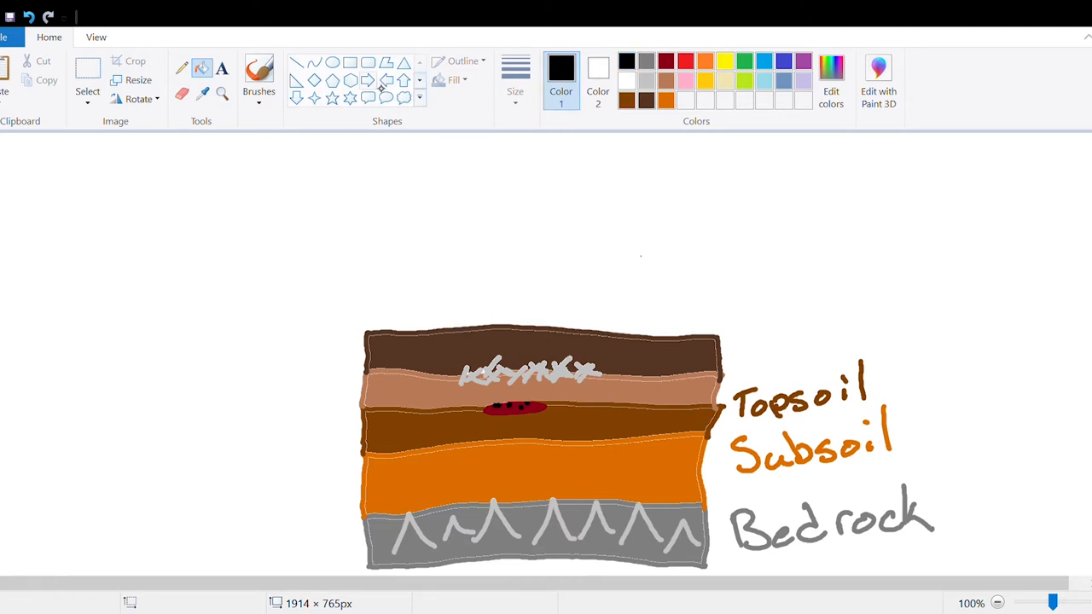
Step: Draw two vertical black brush lines cutting down through all the soil layers
{"action": "left_click", "coordinate": [256, 69]}
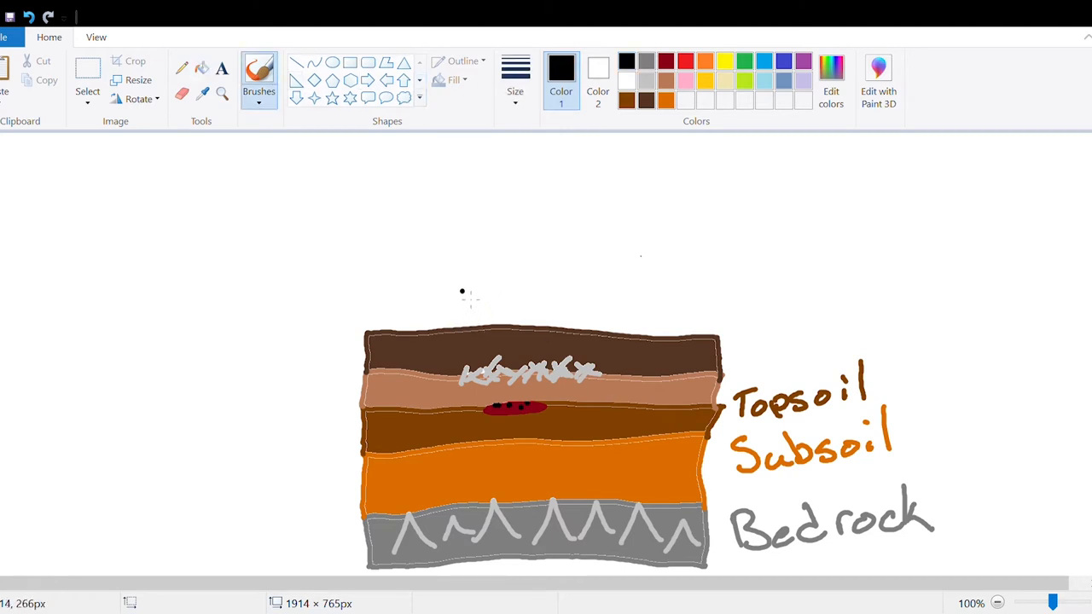
{"action": "left_click_drag", "start_coordinate": [464, 293], "coordinate": [464, 481]}
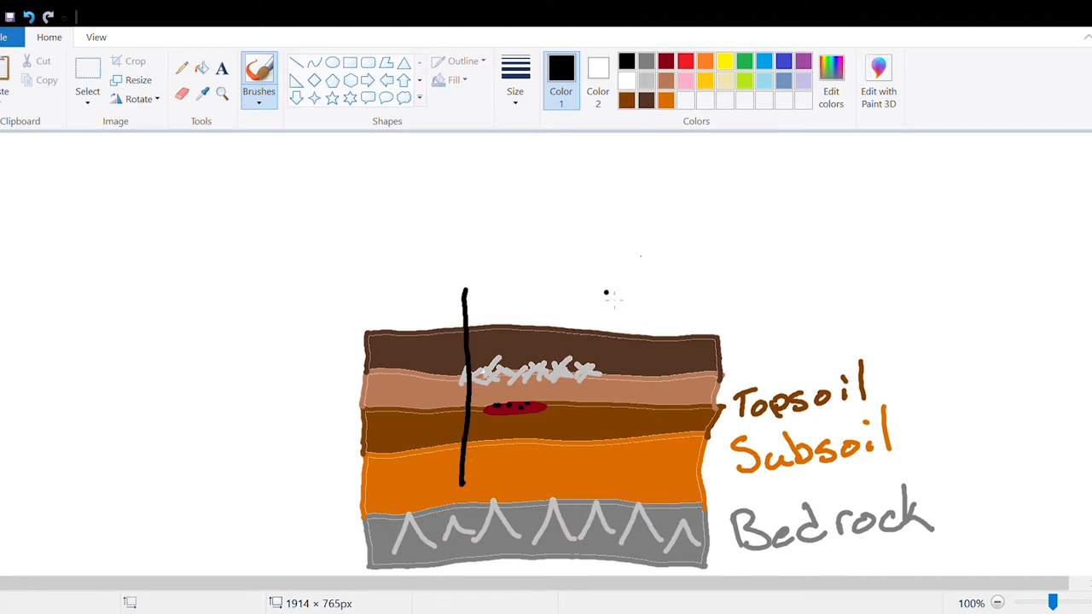
{"action": "left_click_drag", "start_coordinate": [597, 293], "coordinate": [593, 481]}
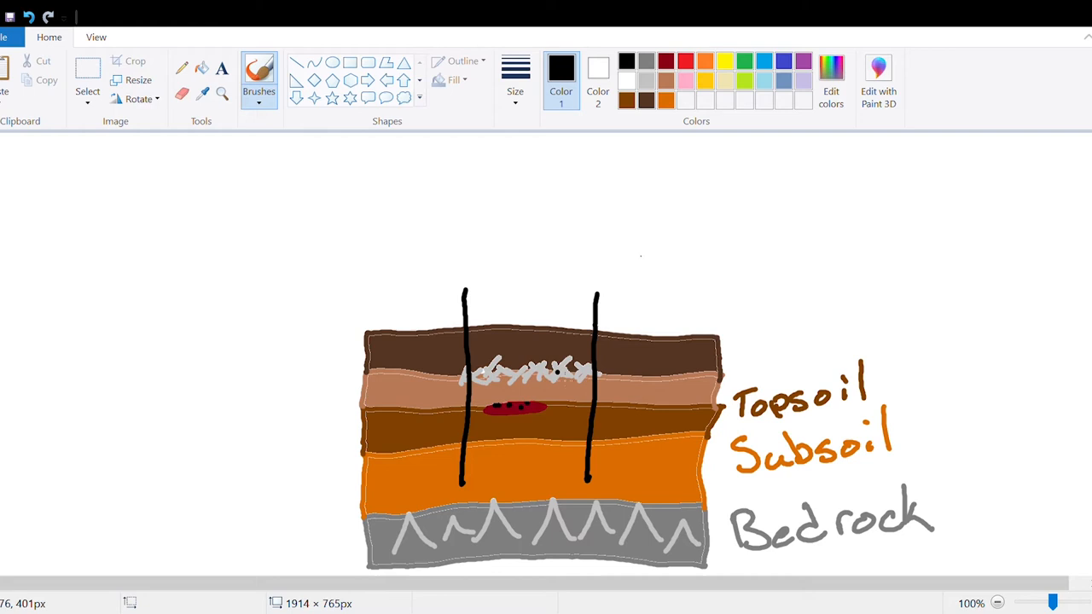
Step: Handwrite the heading 'Law of Superposition' above the diagram in black
{"action": "left_click_drag", "start_coordinate": [321, 145], "coordinate": [350, 191]}
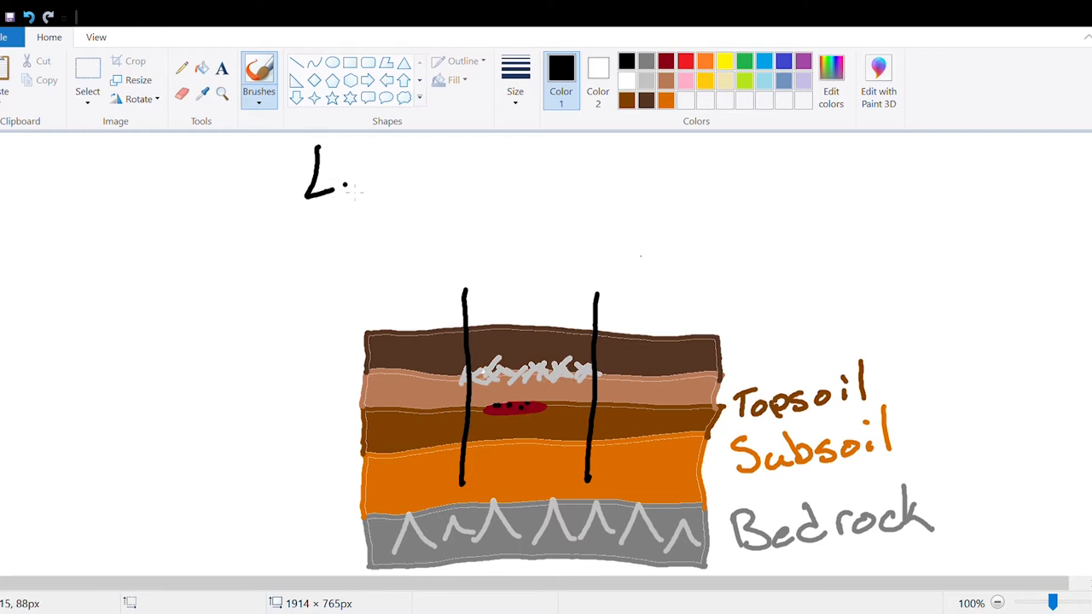
{"action": "left_click_drag", "start_coordinate": [341, 170], "coordinate": [486, 179]}
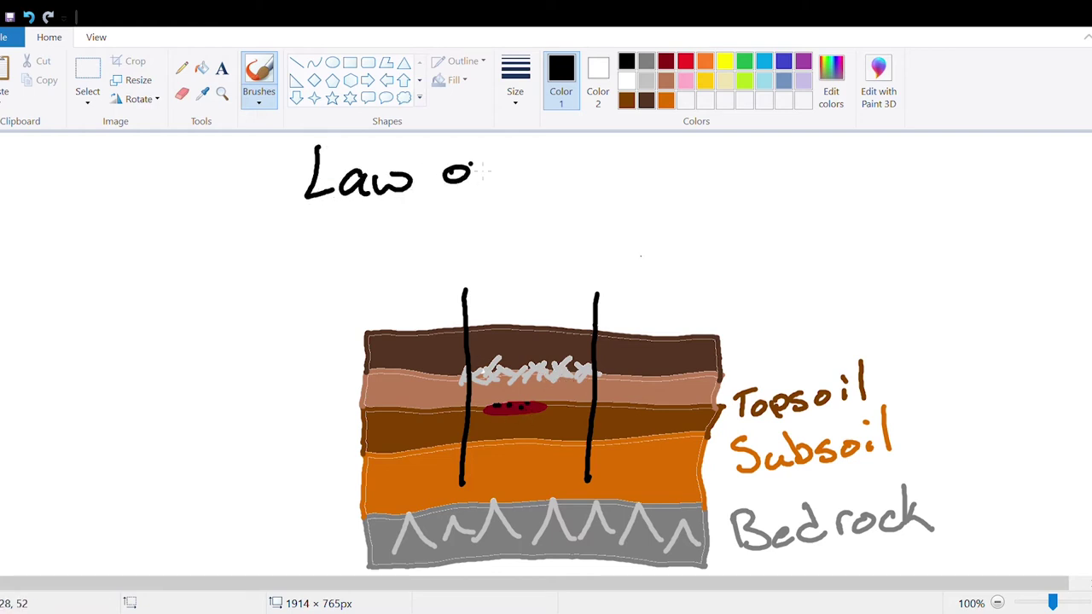
{"action": "left_click_drag", "start_coordinate": [478, 170], "coordinate": [597, 179]}
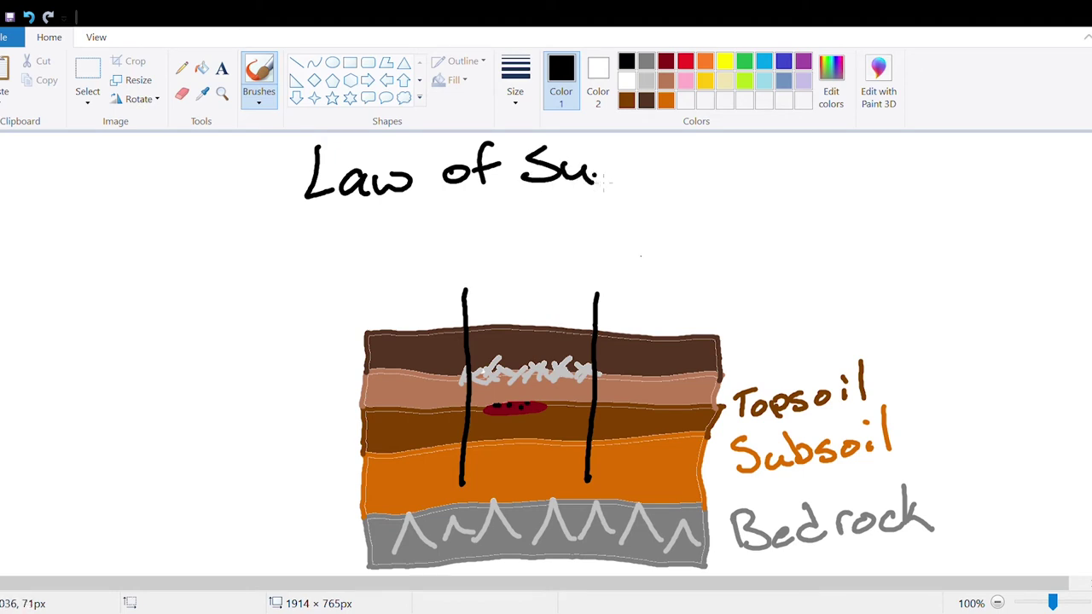
{"action": "left_click_drag", "start_coordinate": [597, 174], "coordinate": [696, 174]}
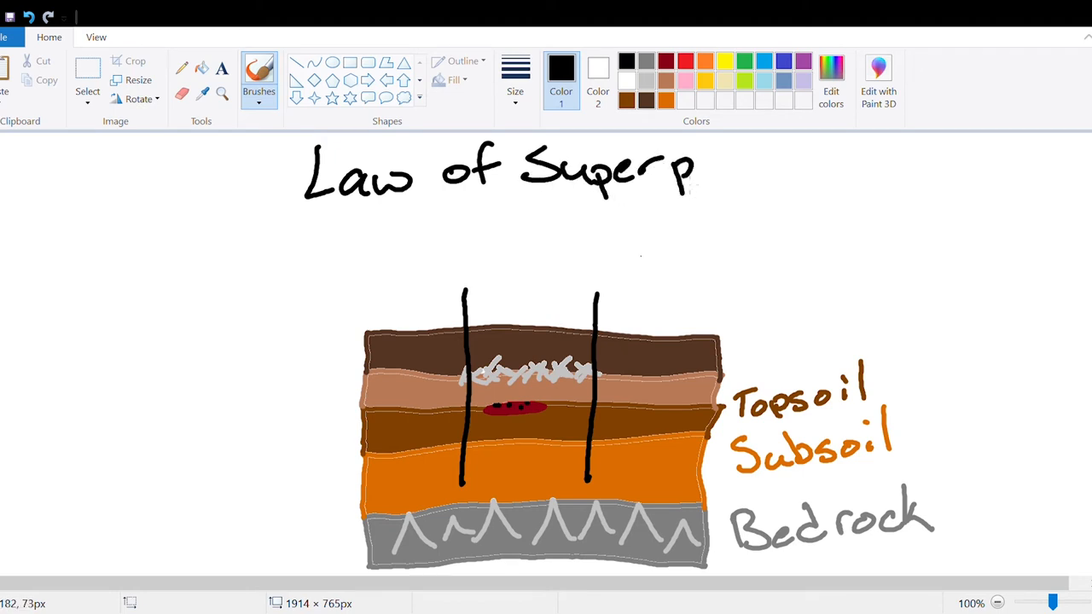
{"action": "left_click_drag", "start_coordinate": [696, 174], "coordinate": [783, 179]}
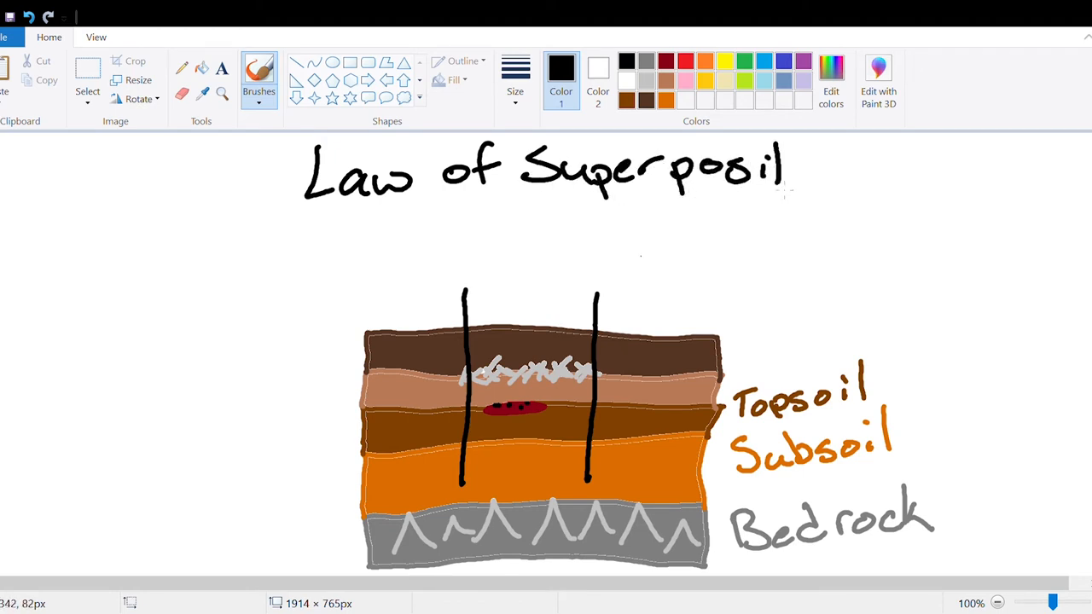
{"action": "left_click_drag", "start_coordinate": [793, 170], "coordinate": [840, 171]}
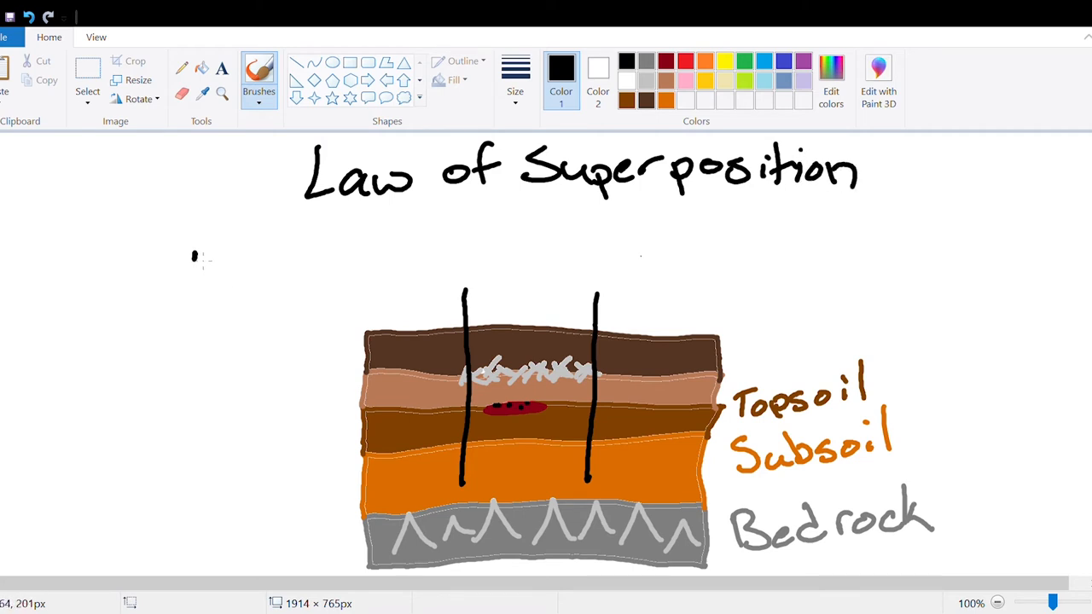
Step: Draw a downward arrow on the left and start its label below
{"action": "left_click_drag", "start_coordinate": [194, 256], "coordinate": [194, 460]}
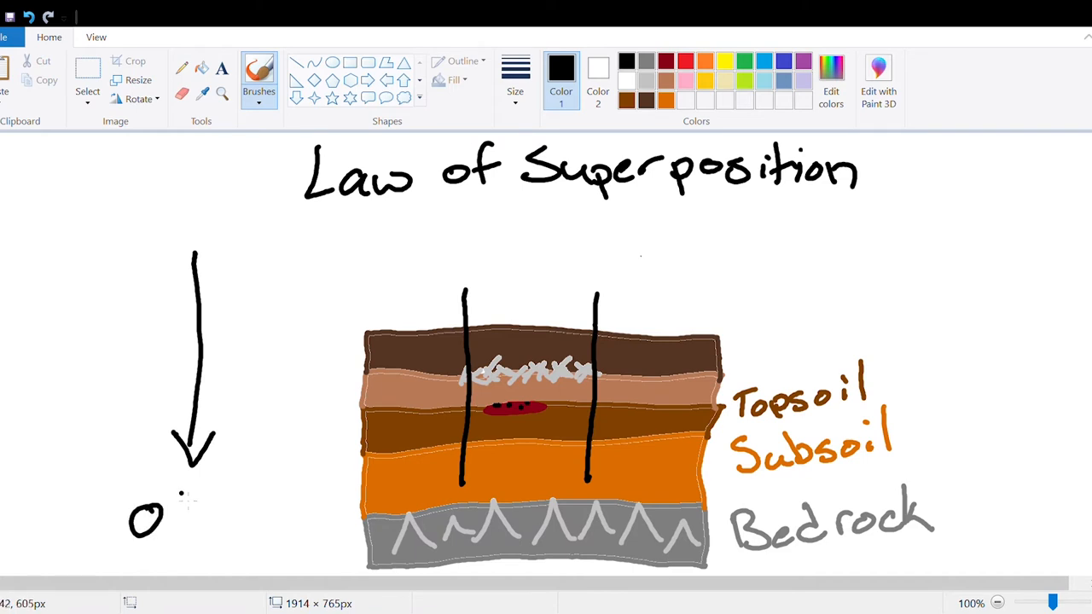
{"action": "left_click_drag", "start_coordinate": [134, 511], "coordinate": [248, 511]}
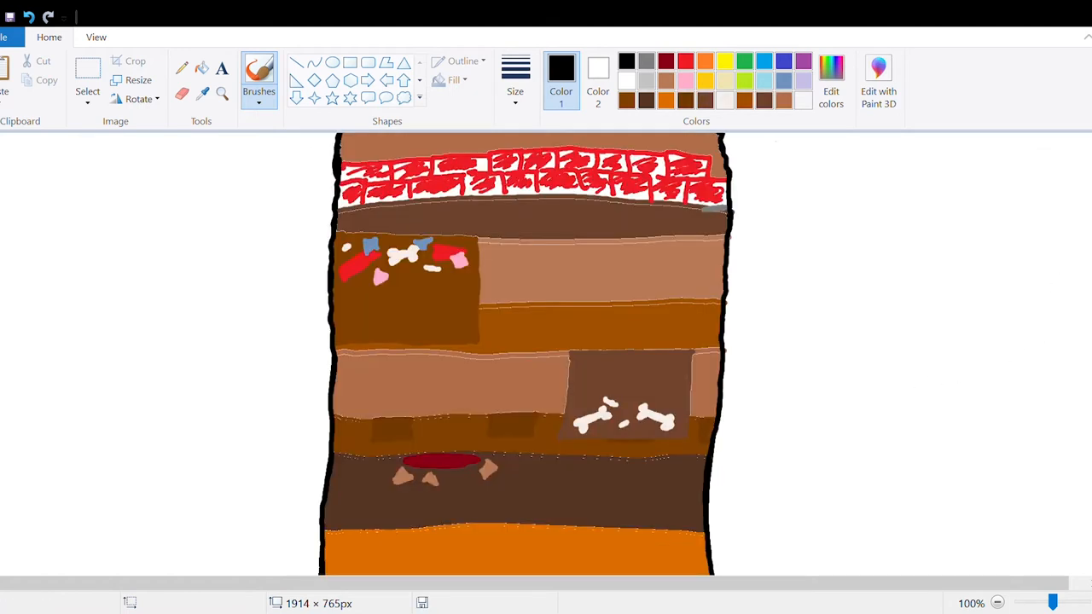
{"action": "mouse_move", "coordinate": [732, 536]}
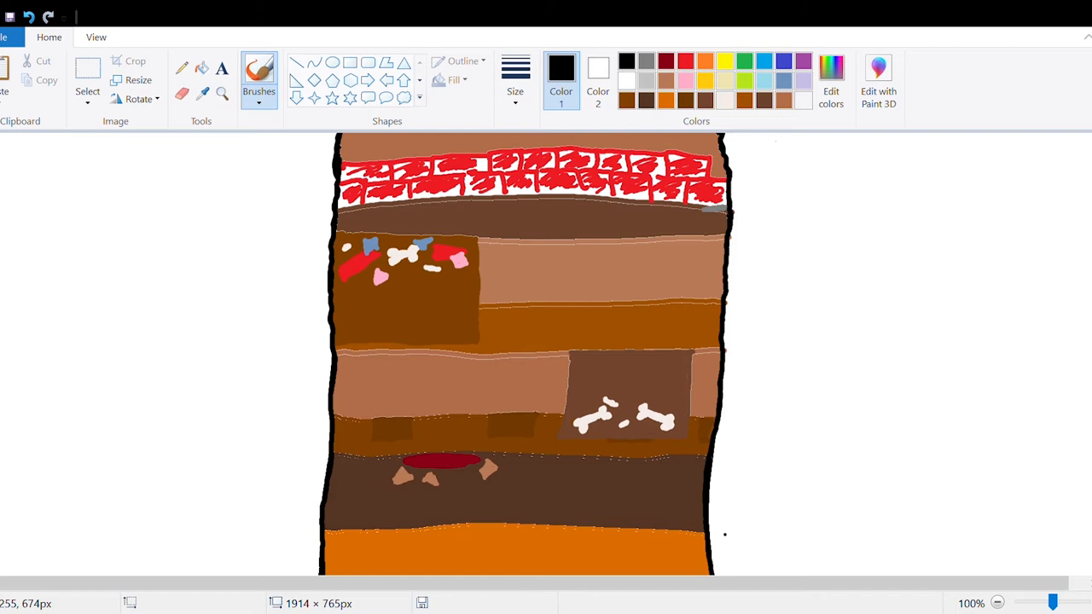
Step: Handwrite 'subsoil' in black inside the bottom orange layer
{"action": "left_click_drag", "start_coordinate": [435, 542], "coordinate": [426, 559]}
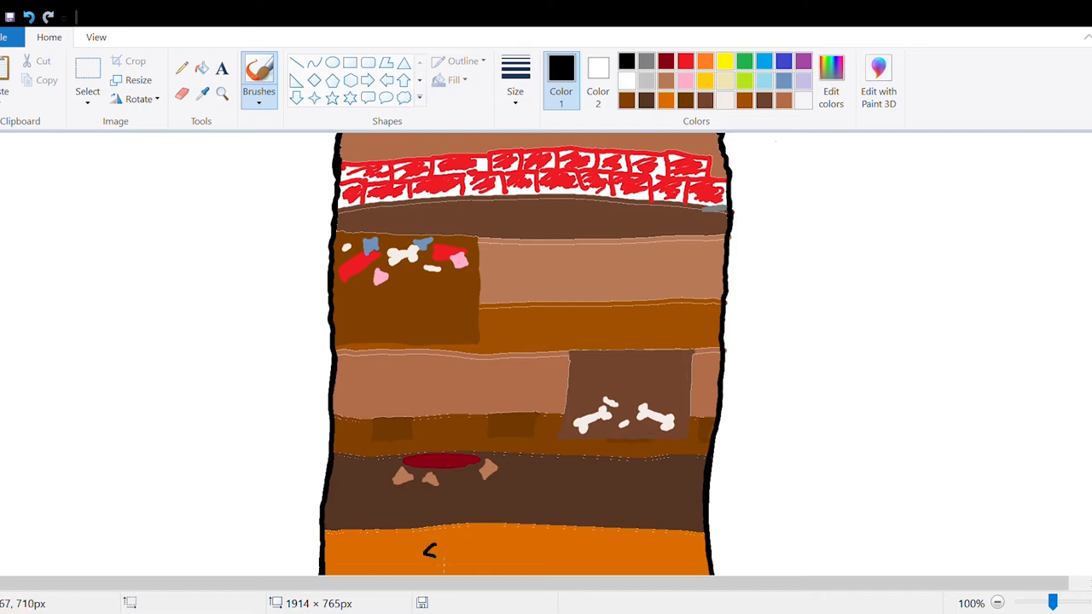
{"action": "left_click_drag", "start_coordinate": [423, 549], "coordinate": [486, 554]}
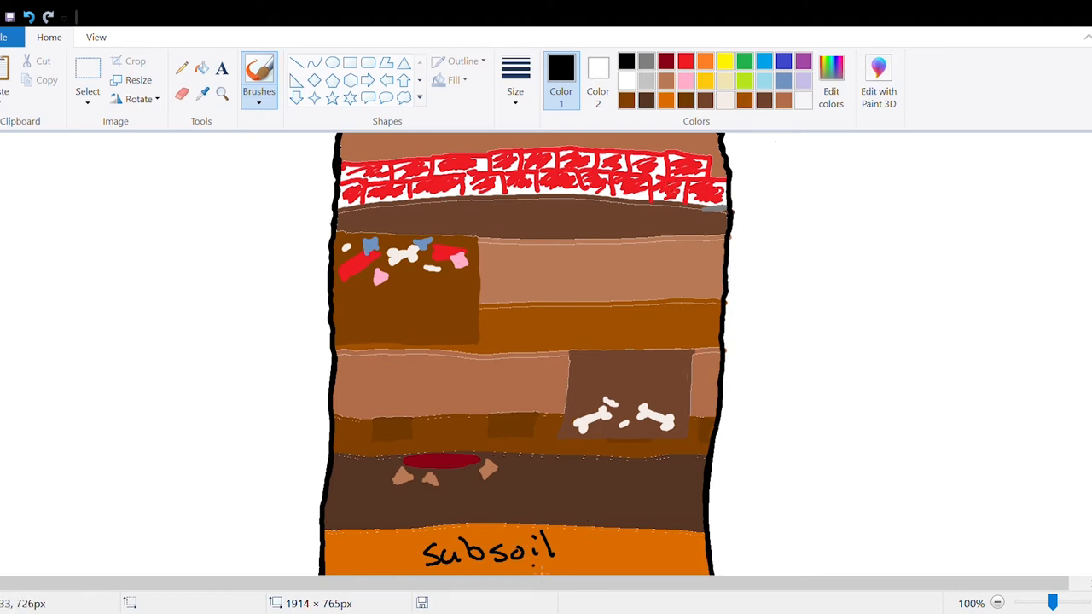
{"action": "mouse_move", "coordinate": [452, 491]}
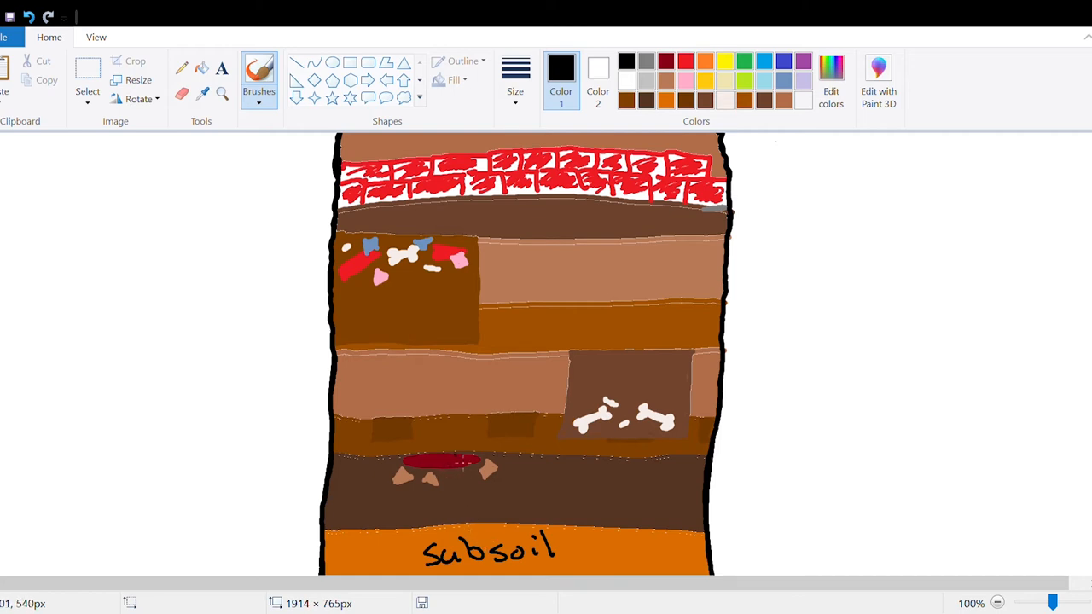
{"action": "mouse_move", "coordinate": [513, 465]}
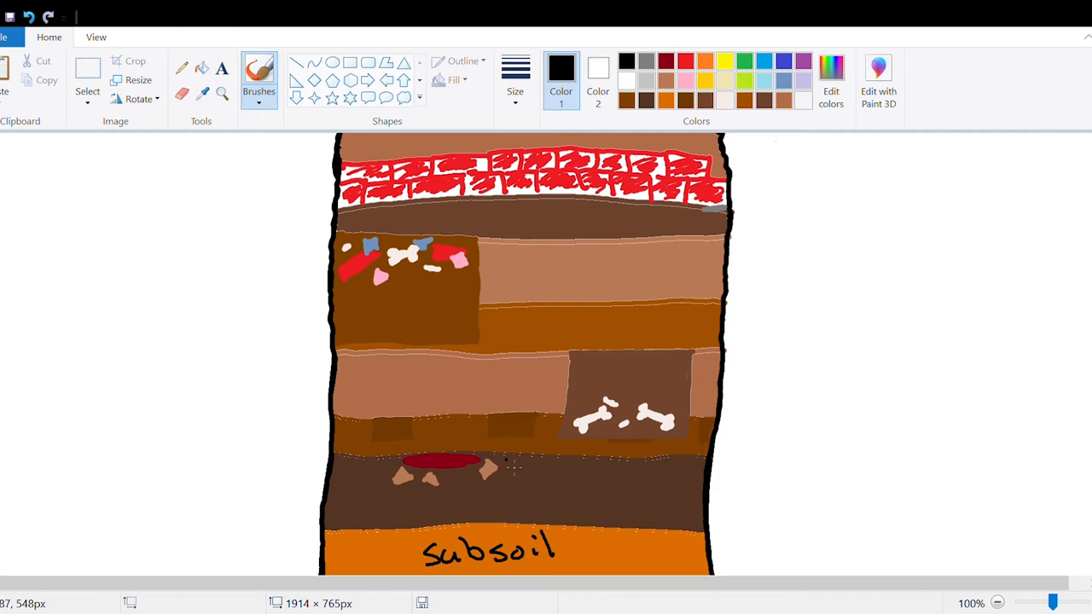
{"action": "mouse_move", "coordinate": [540, 504]}
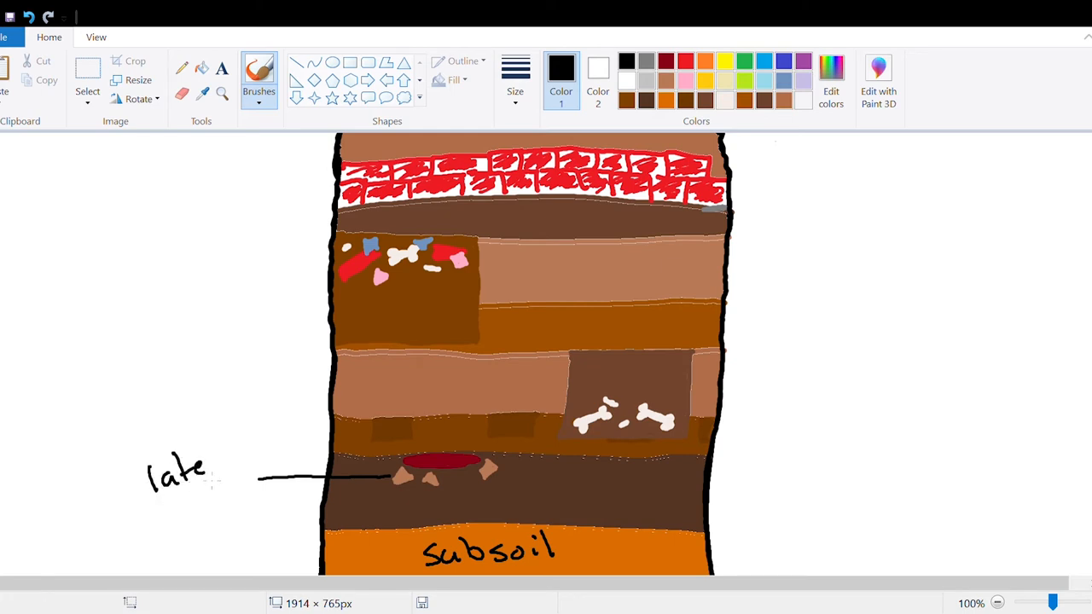
Step: Draw a leader line to the fire layer and handwrite 'late woodland' beside it
{"action": "left_click_drag", "start_coordinate": [140, 511], "coordinate": [219, 512]}
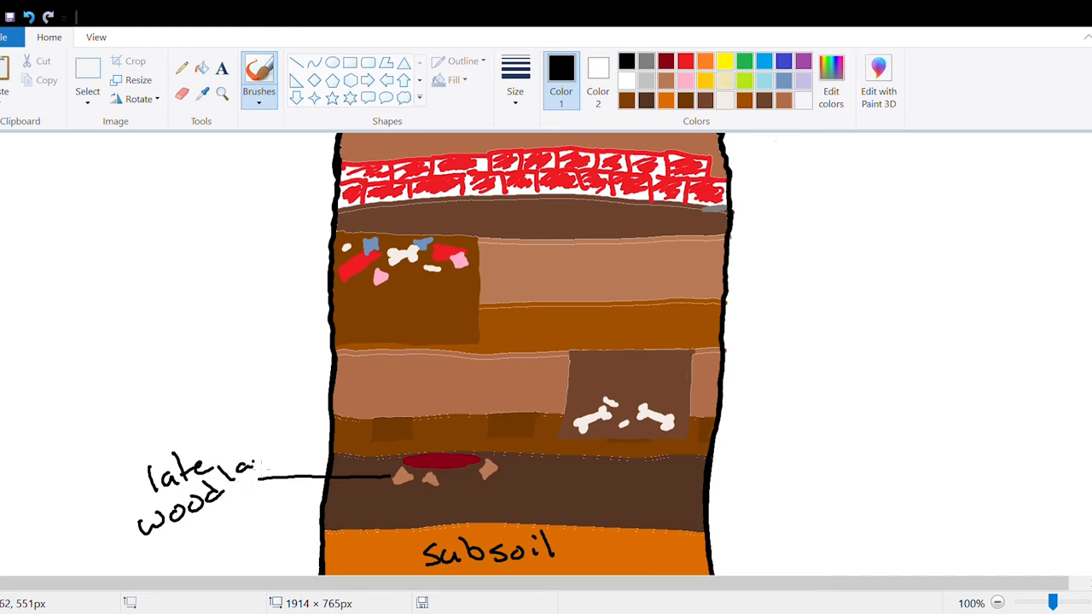
{"action": "left_click_drag", "start_coordinate": [255, 474], "coordinate": [287, 443]}
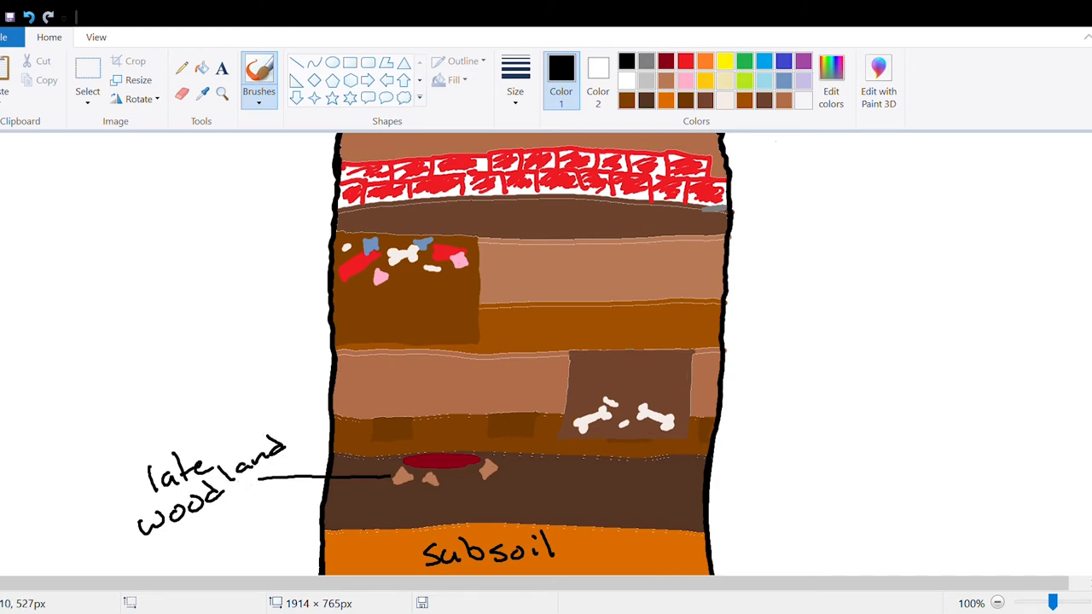
{"action": "mouse_move", "coordinate": [446, 511]}
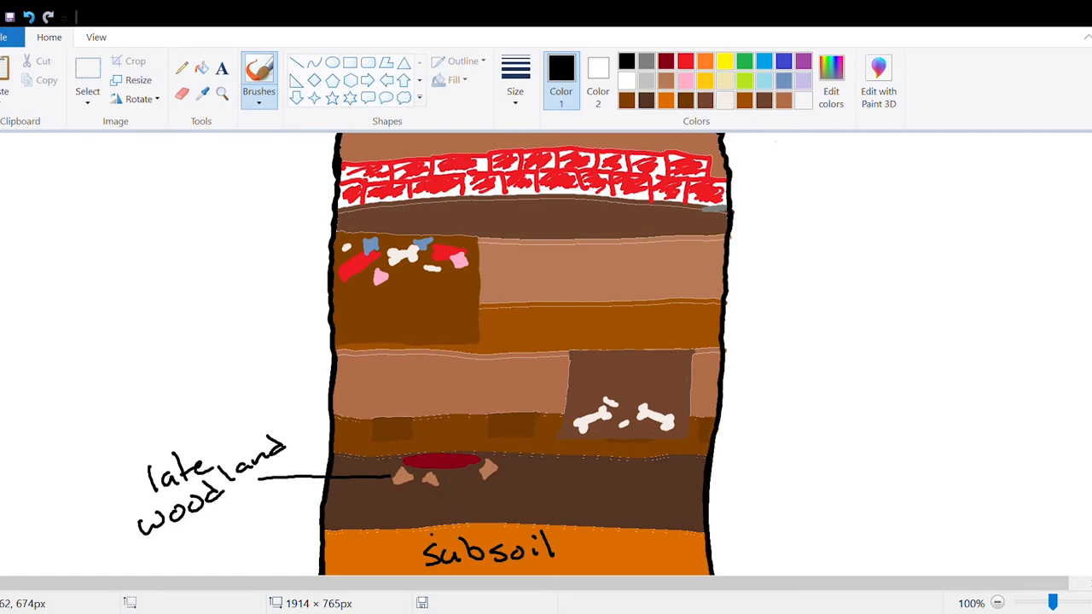
{"action": "mouse_move", "coordinate": [493, 502]}
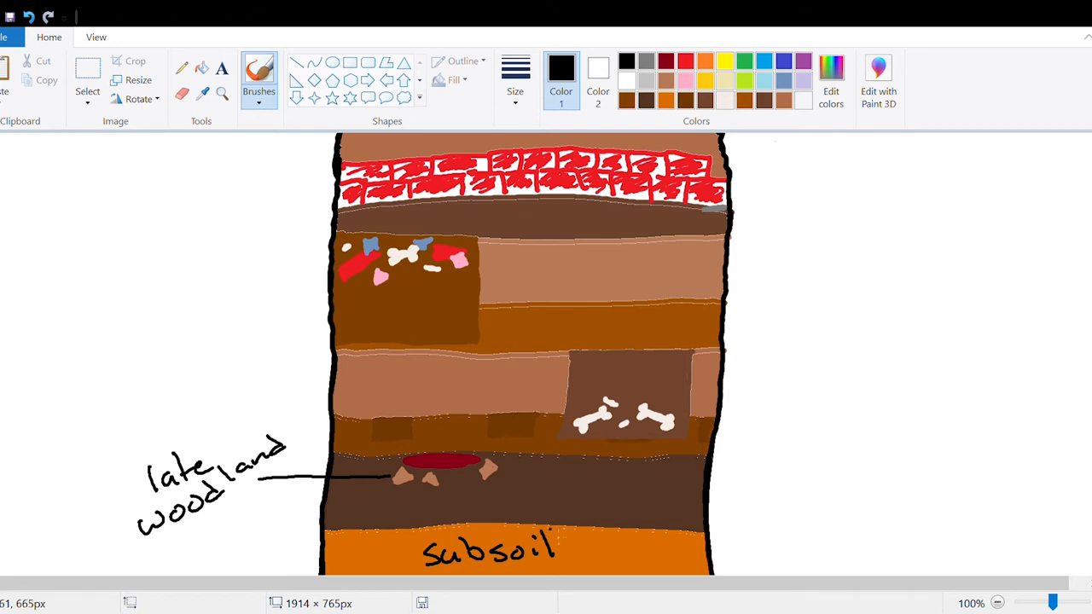
{"action": "mouse_move", "coordinate": [514, 447]}
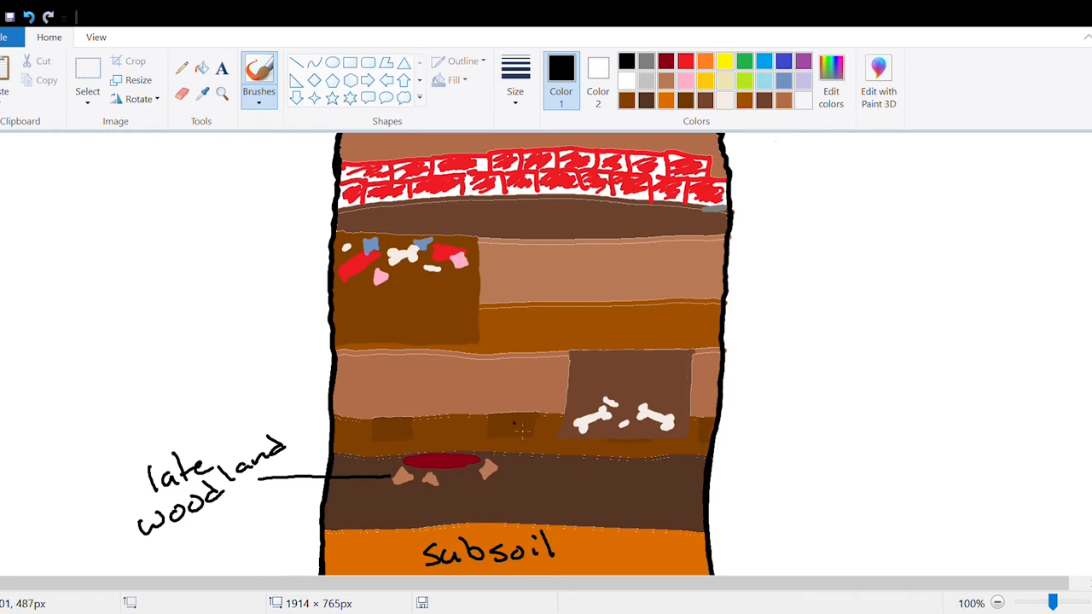
{"action": "mouse_move", "coordinate": [614, 459]}
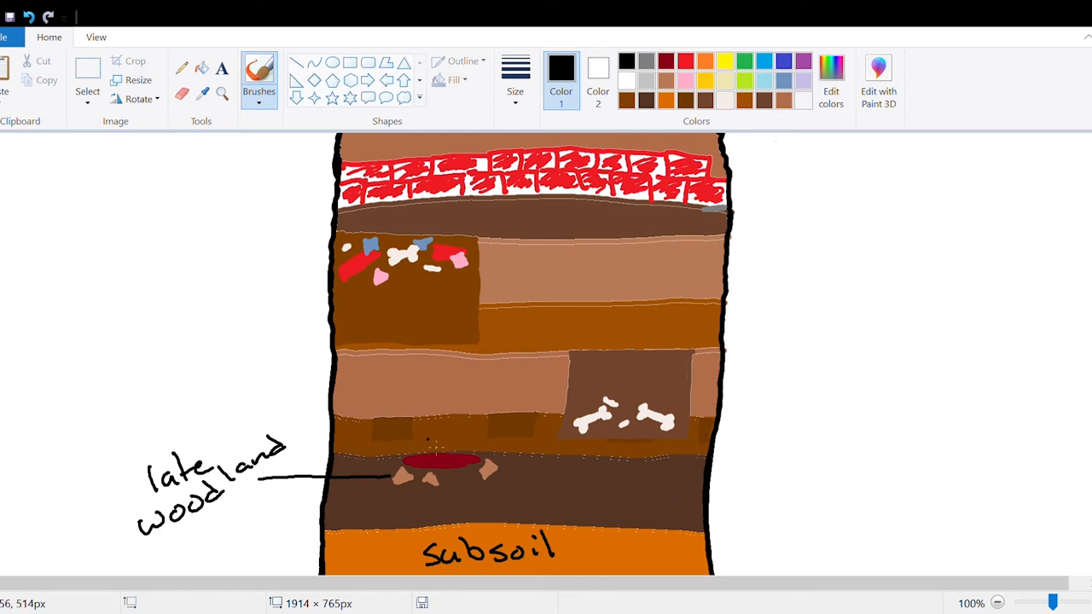
{"action": "mouse_move", "coordinate": [549, 491]}
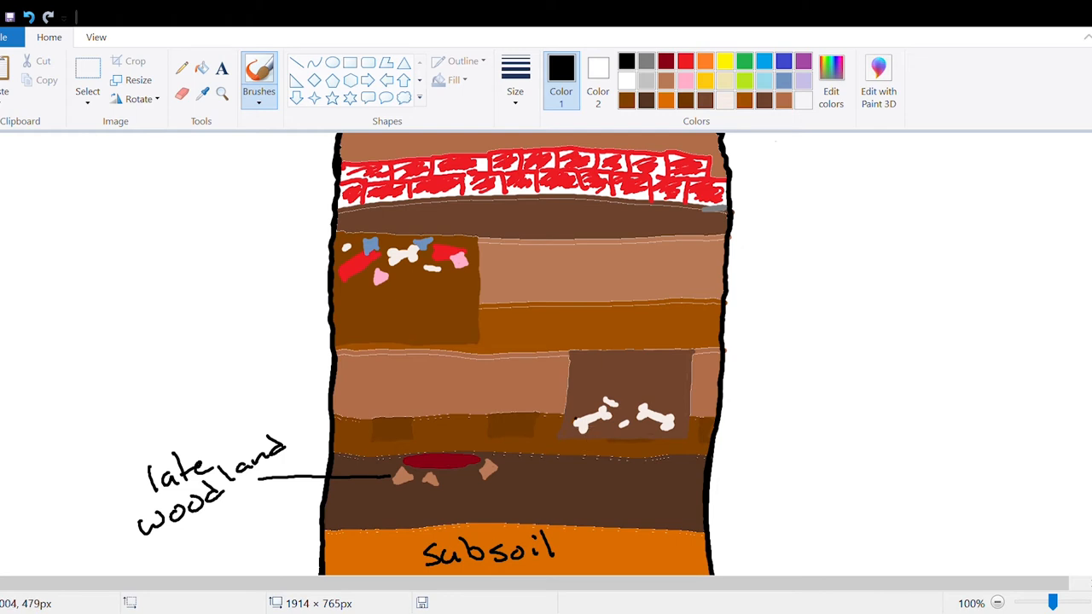
{"action": "mouse_move", "coordinate": [656, 496]}
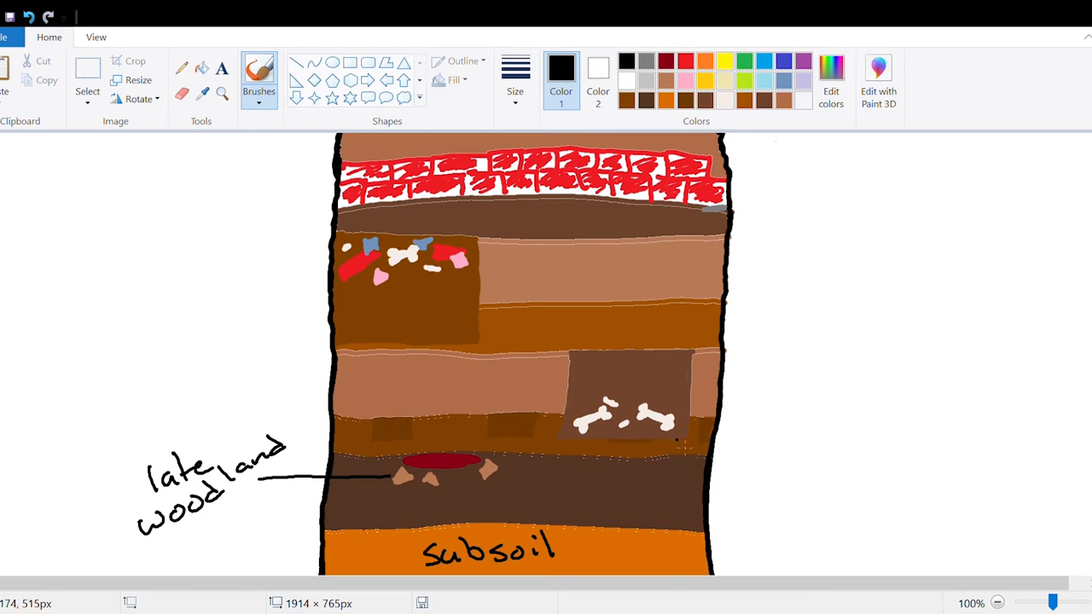
{"action": "mouse_move", "coordinate": [614, 464]}
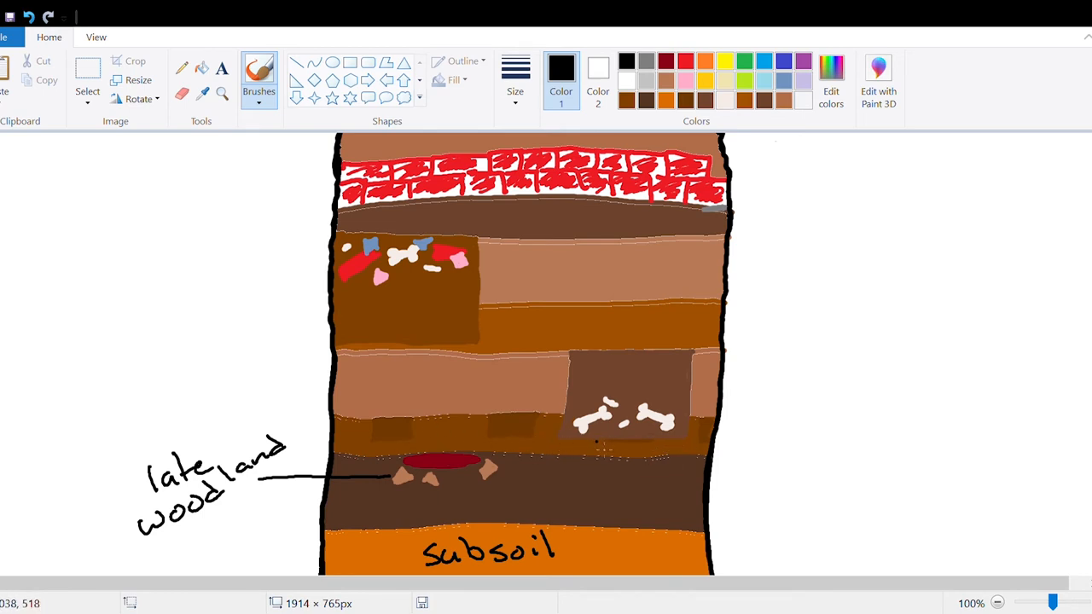
{"action": "mouse_move", "coordinate": [588, 440]}
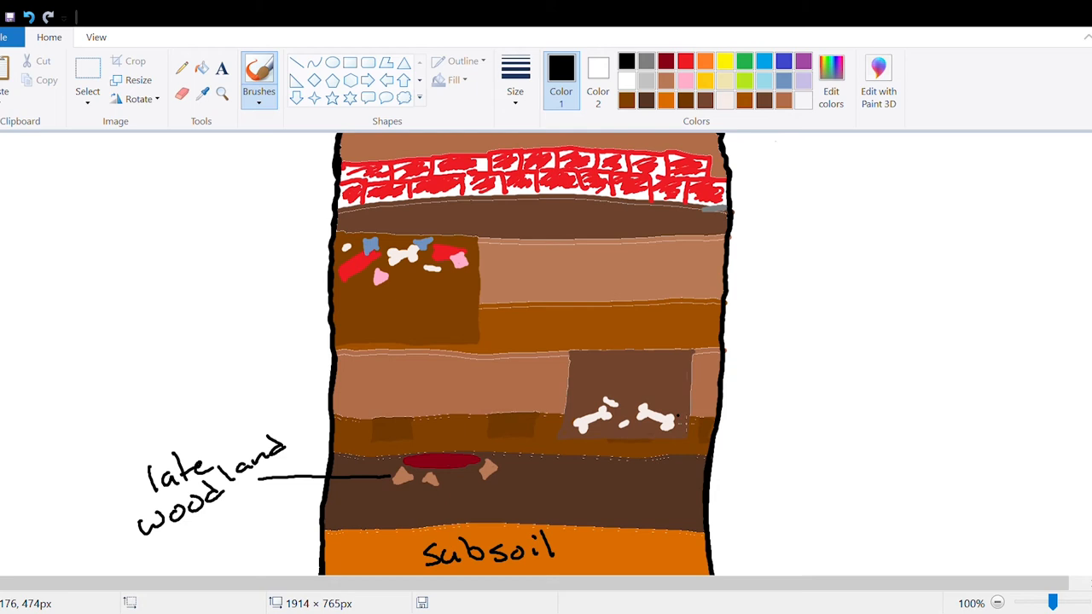
Step: Draw a leader line from the bone pit and write 'bone' to the right
{"action": "left_click_drag", "start_coordinate": [682, 418], "coordinate": [759, 409]}
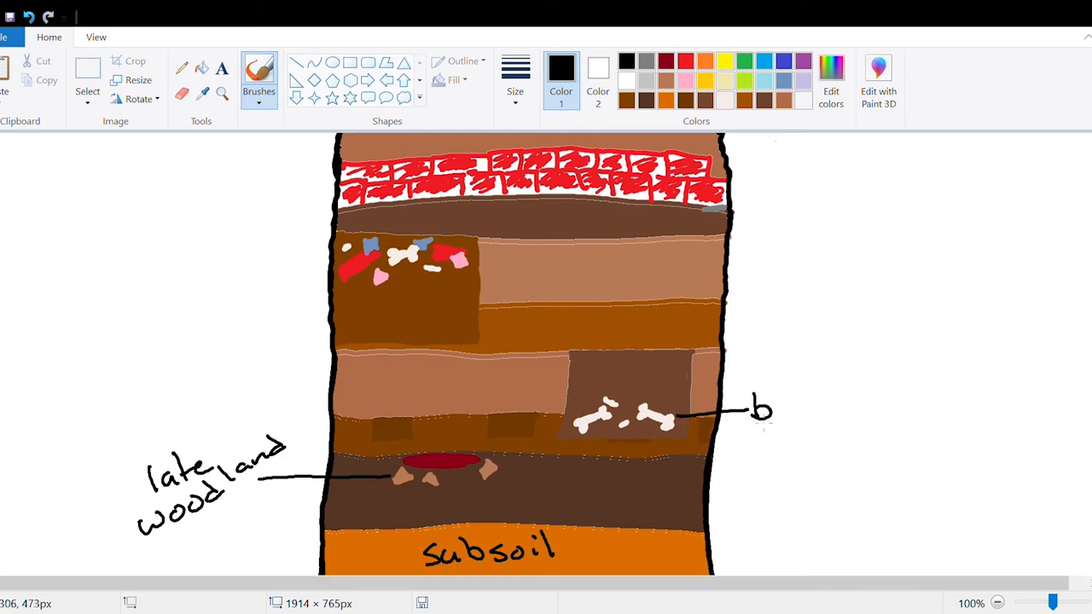
{"action": "type", "text": "one"}
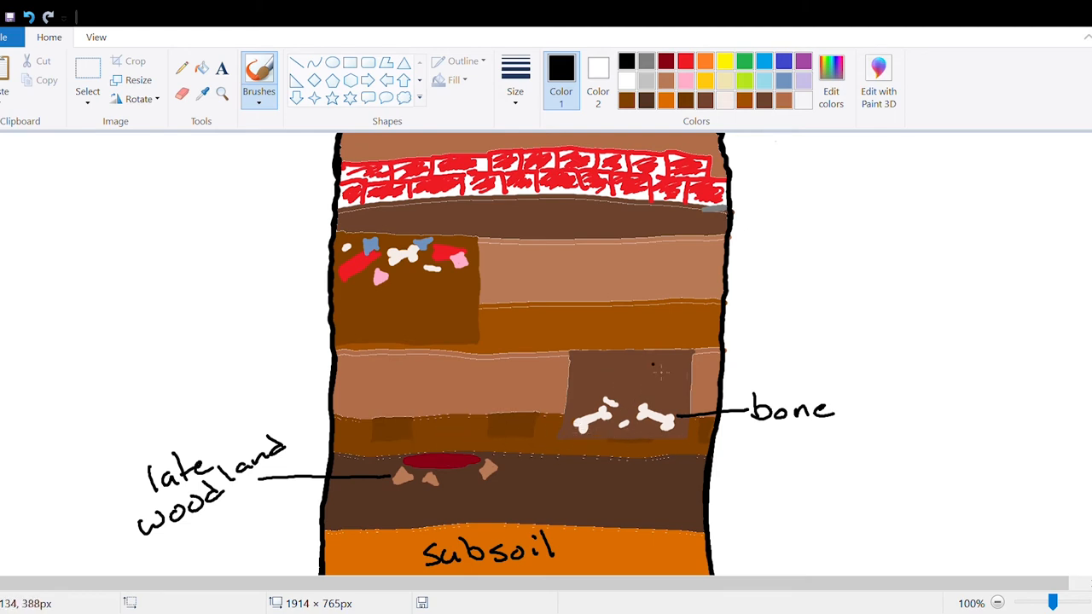
{"action": "mouse_move", "coordinate": [805, 440]}
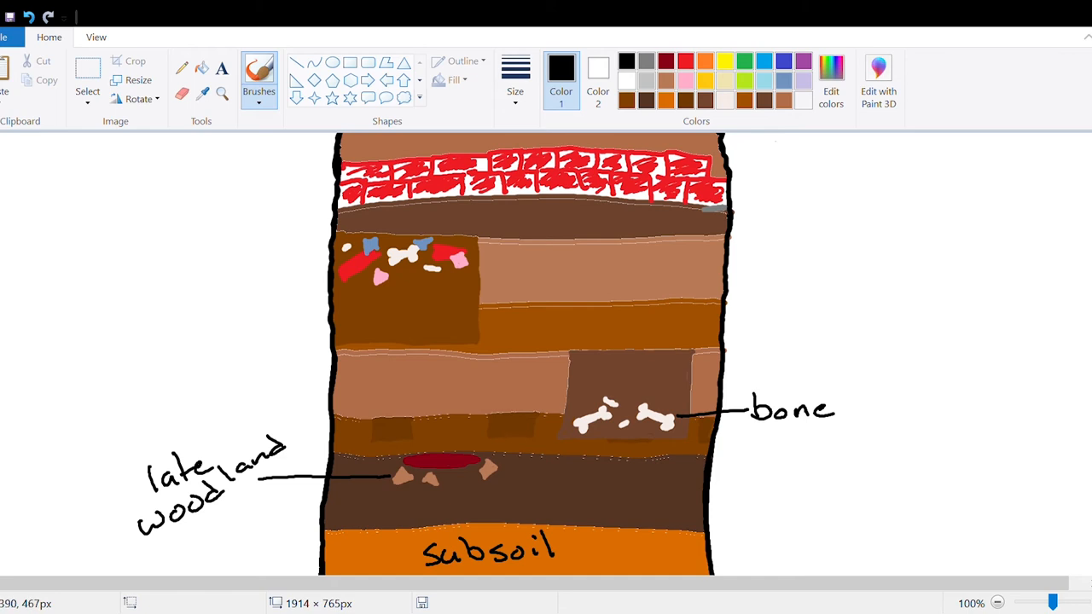
{"action": "mouse_move", "coordinate": [649, 446]}
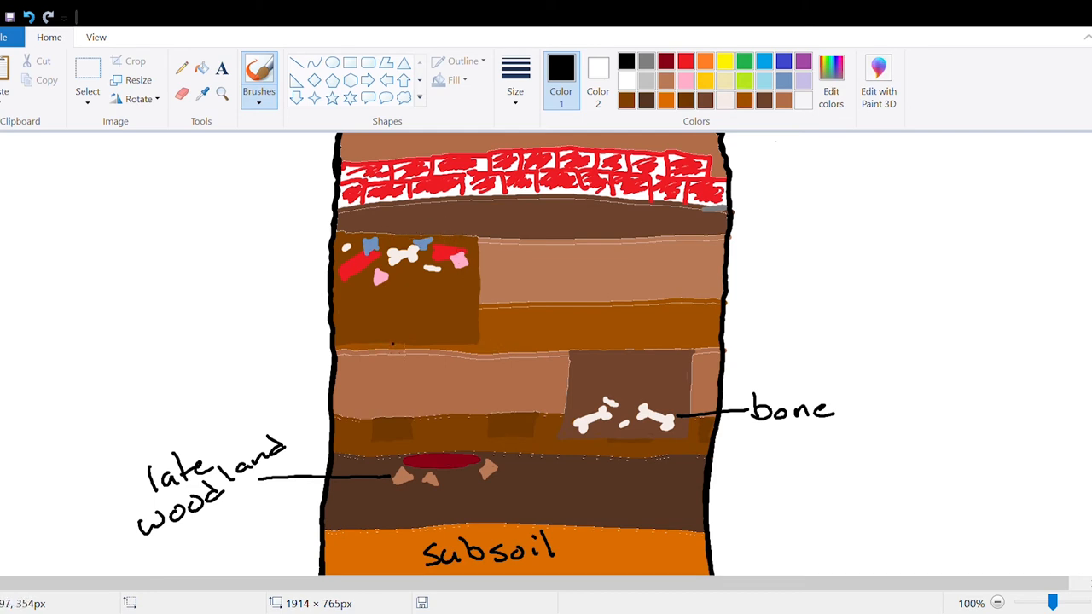
{"action": "mouse_move", "coordinate": [410, 324]}
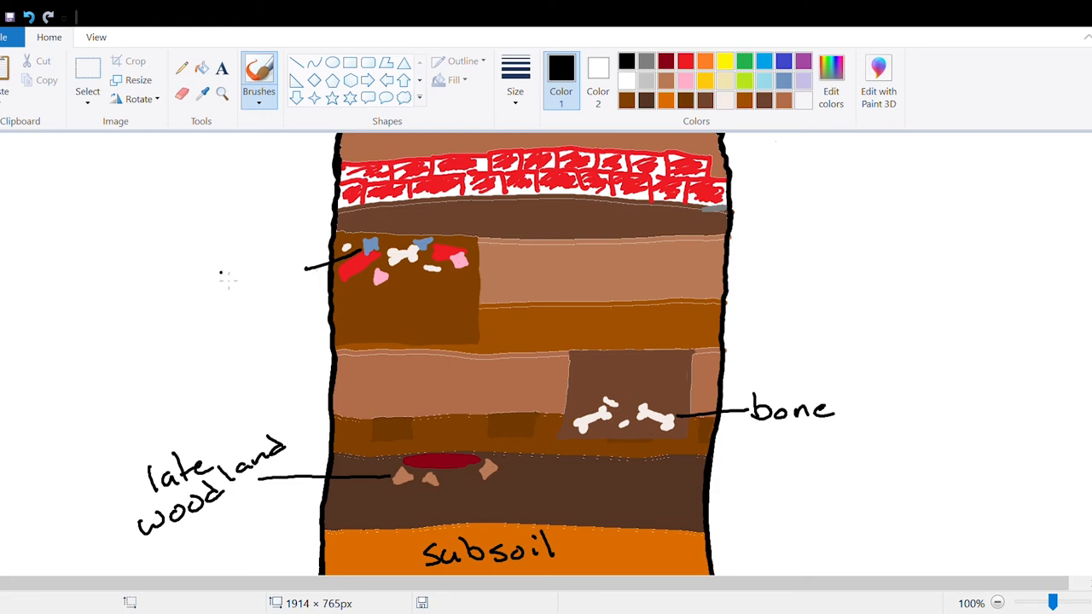
Step: Draw a leader line left from the upper pit and write '1790' beside it
{"action": "left_click_drag", "start_coordinate": [229, 265], "coordinate": [256, 290]}
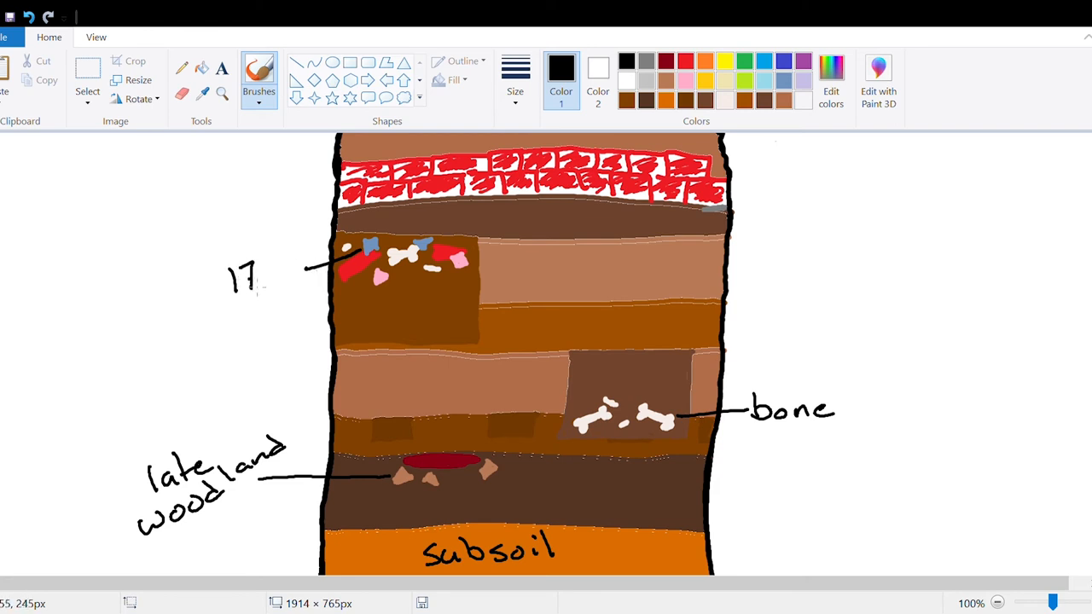
{"action": "type", "text": "740"}
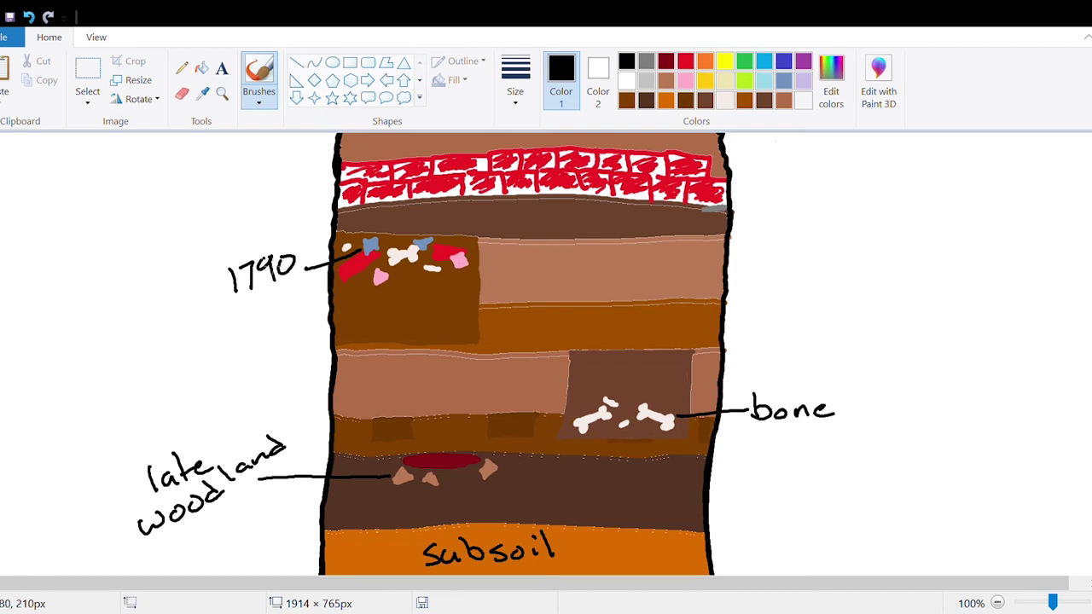
{"action": "mouse_move", "coordinate": [444, 304]}
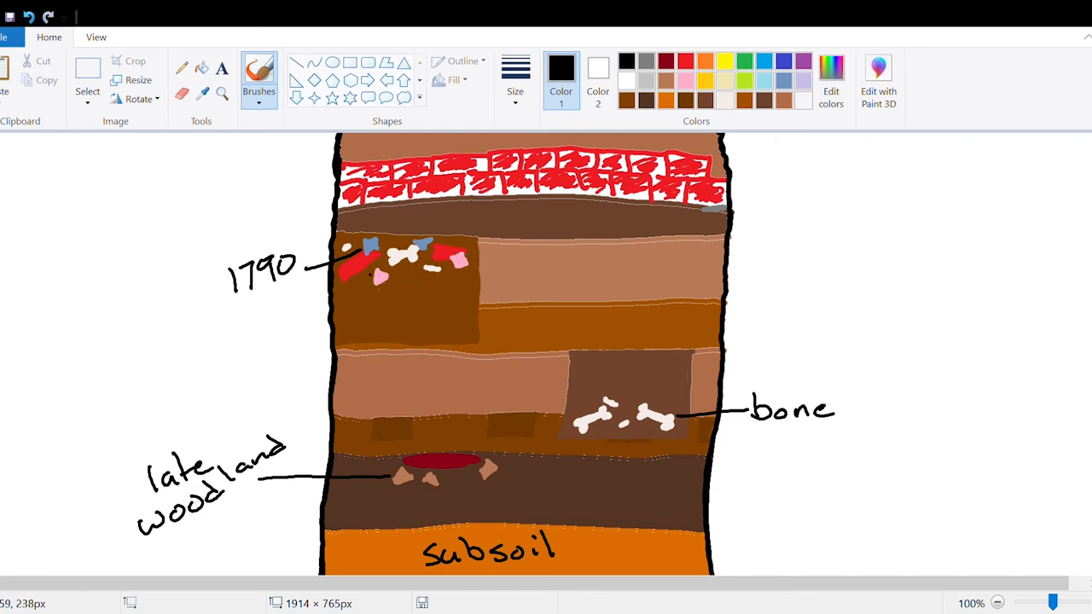
{"action": "mouse_move", "coordinate": [394, 297]}
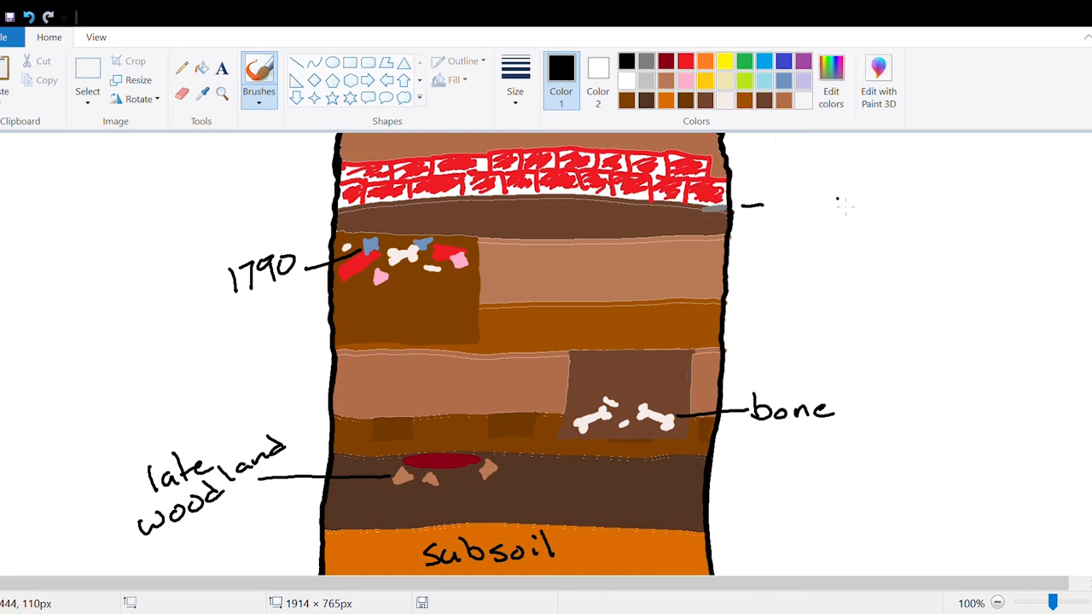
{"action": "mouse_move", "coordinate": [785, 205]}
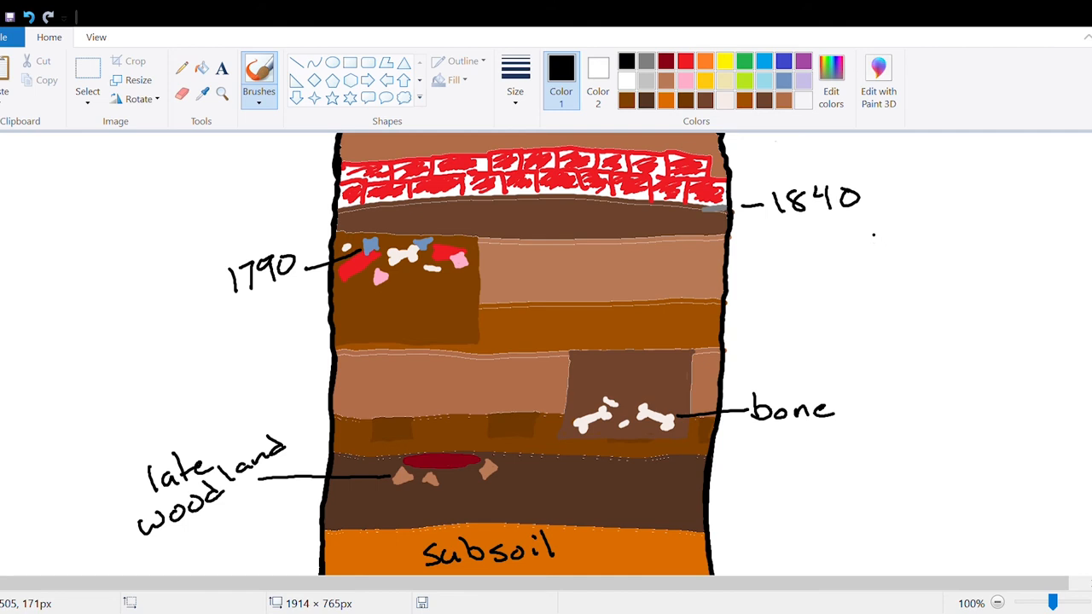
{"action": "mouse_move", "coordinate": [767, 224]}
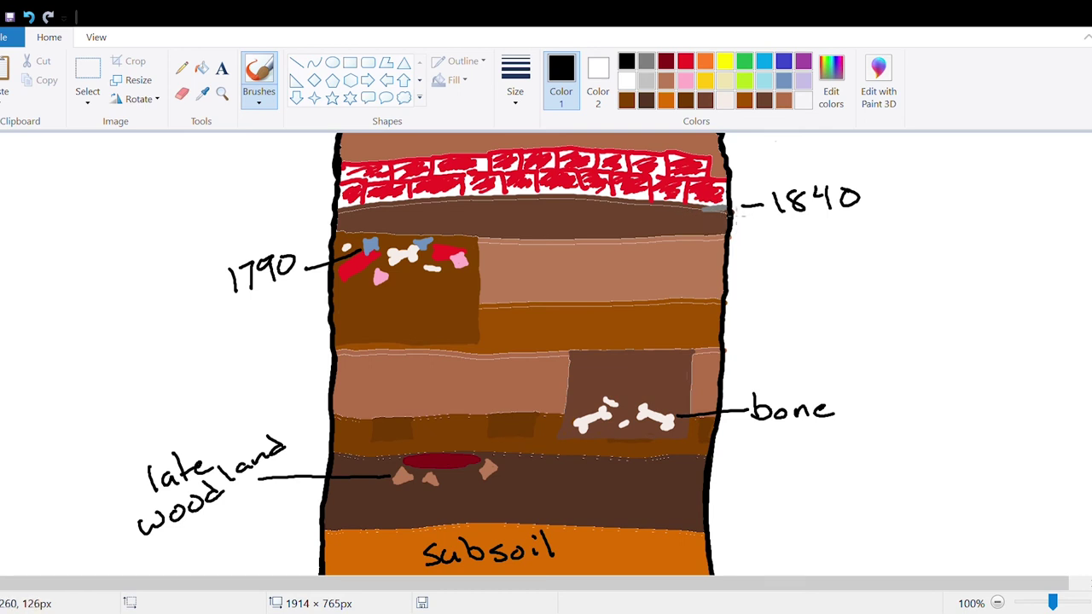
{"action": "mouse_move", "coordinate": [802, 226]}
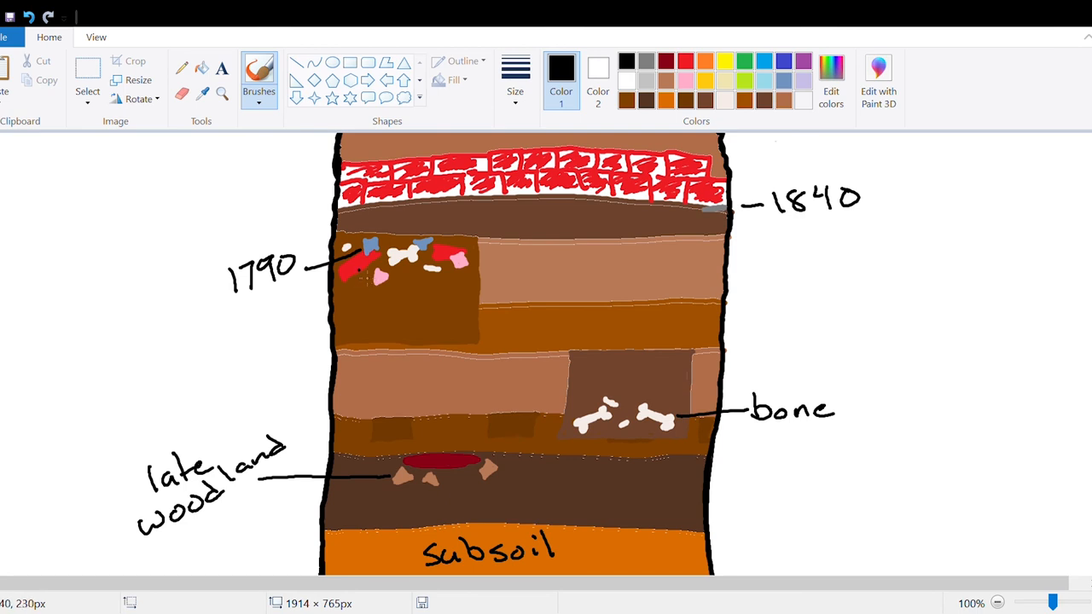
{"action": "mouse_move", "coordinate": [879, 273]}
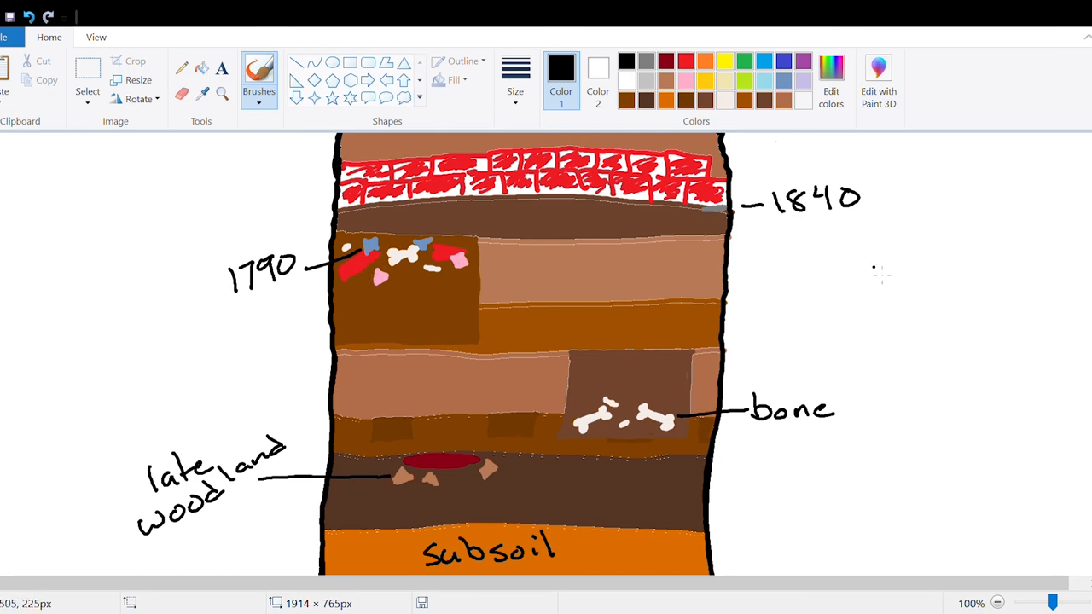
{"action": "mouse_move", "coordinate": [795, 259]}
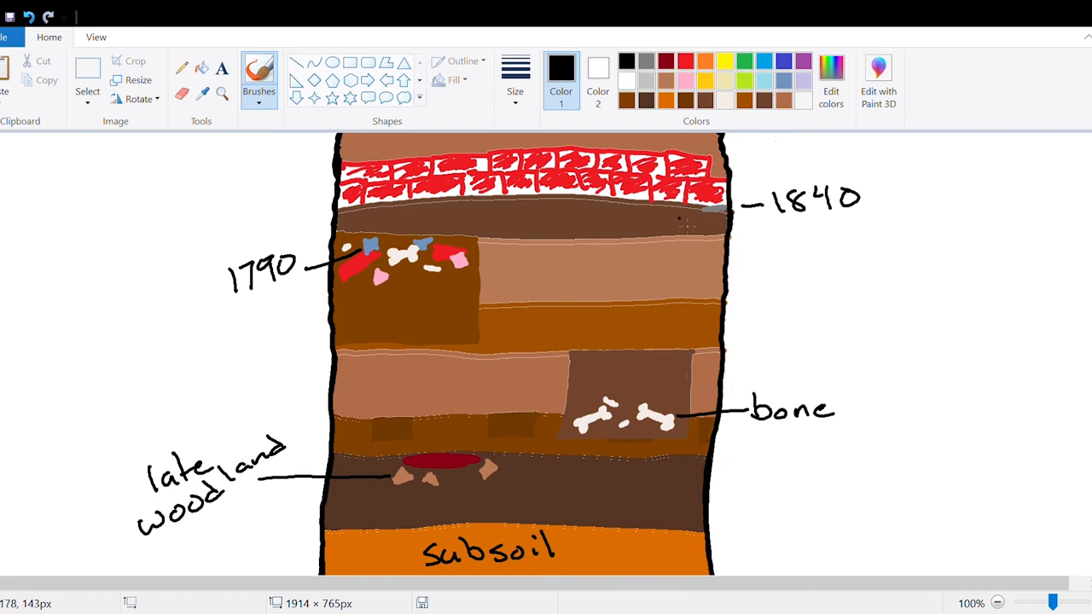
{"action": "mouse_move", "coordinate": [503, 501]}
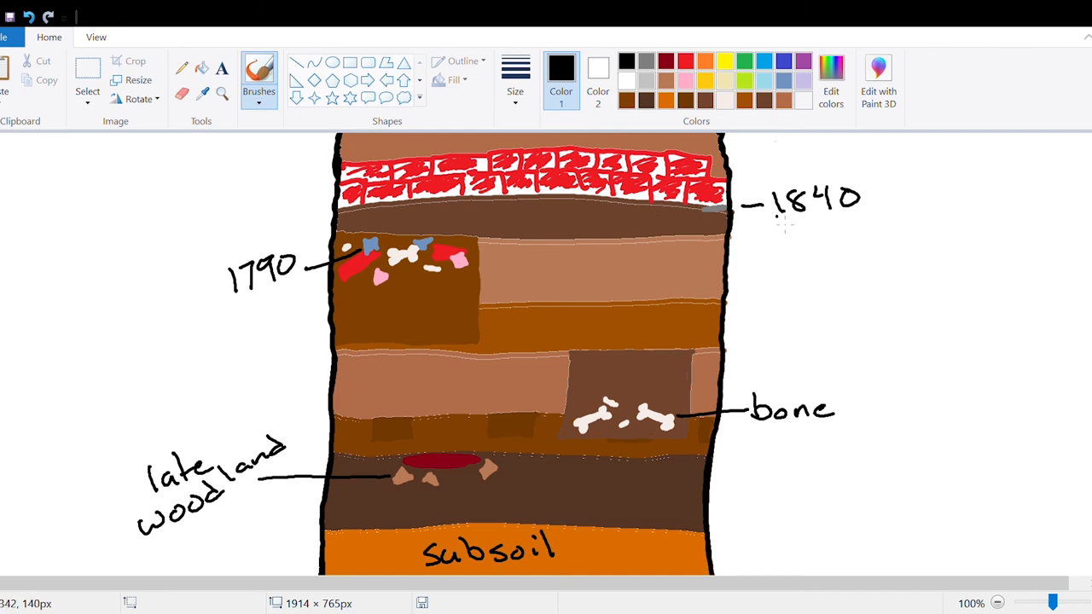
{"action": "mouse_move", "coordinate": [930, 415]}
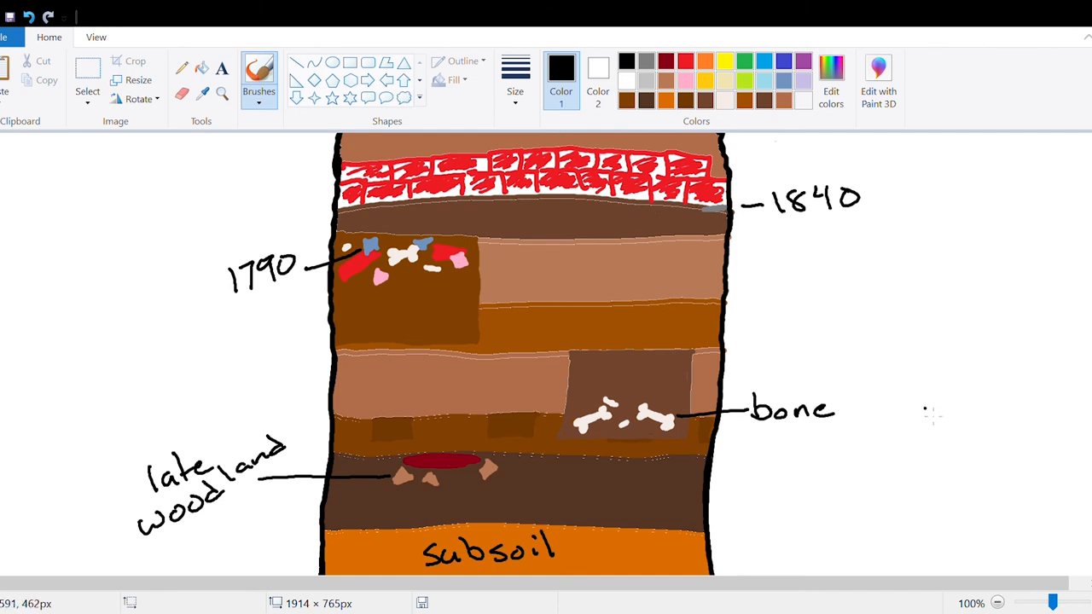